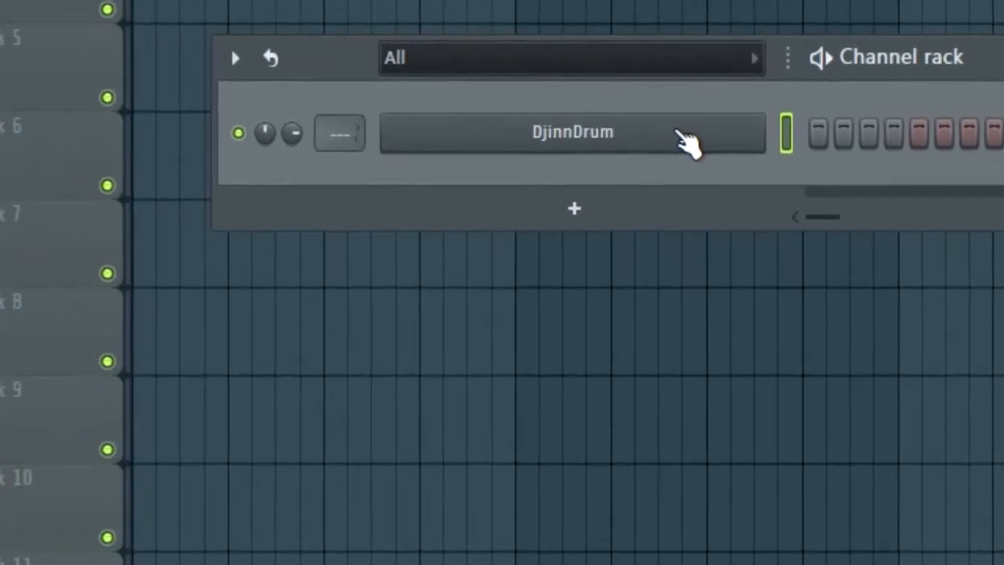
Open the DjinnDrum plugin interface and move its window over the playlist.
double_click(571, 131)
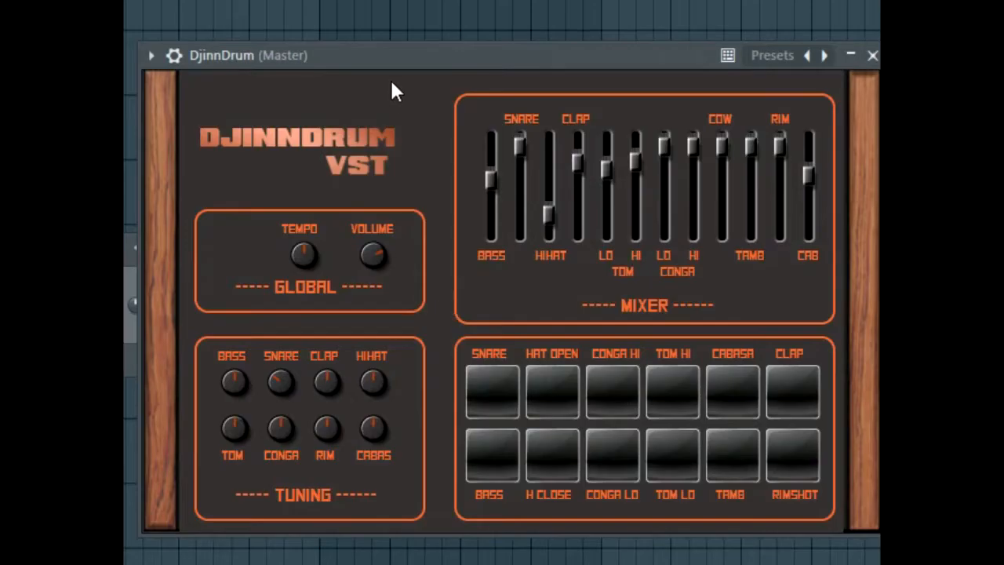
left_click_drag(392, 54, 392, 42)
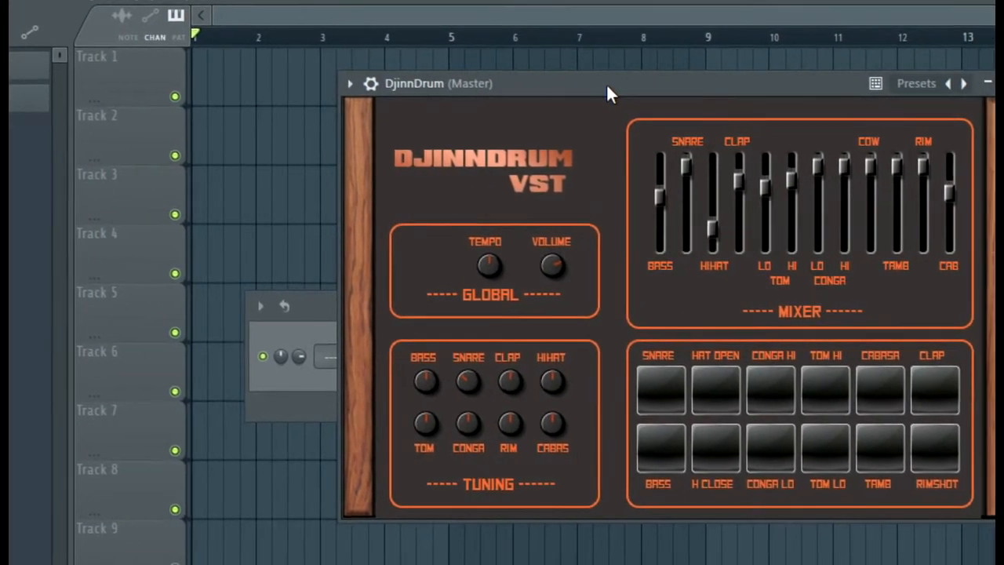
left_click_drag(611, 94, 525, 88)
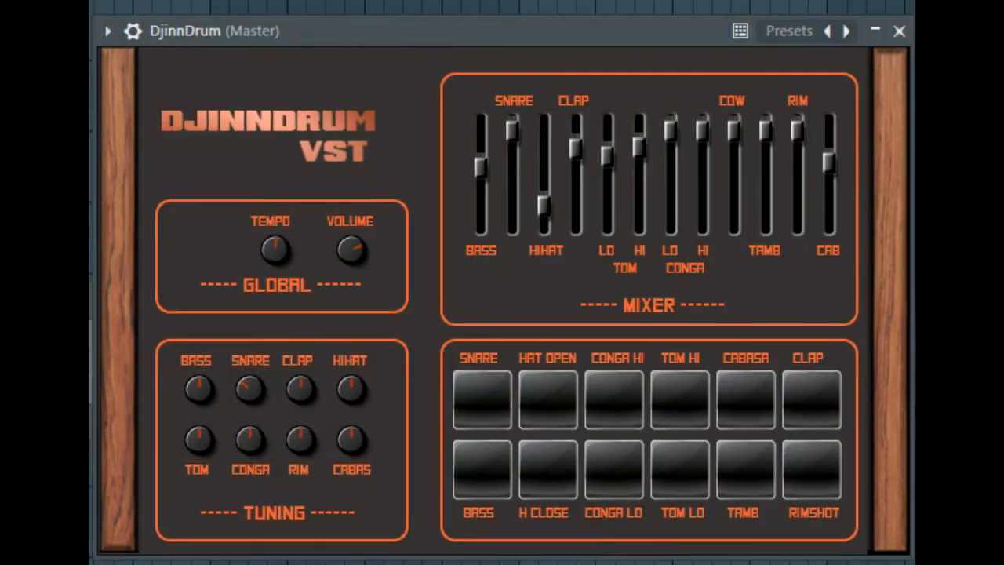
mouse_move(251, 443)
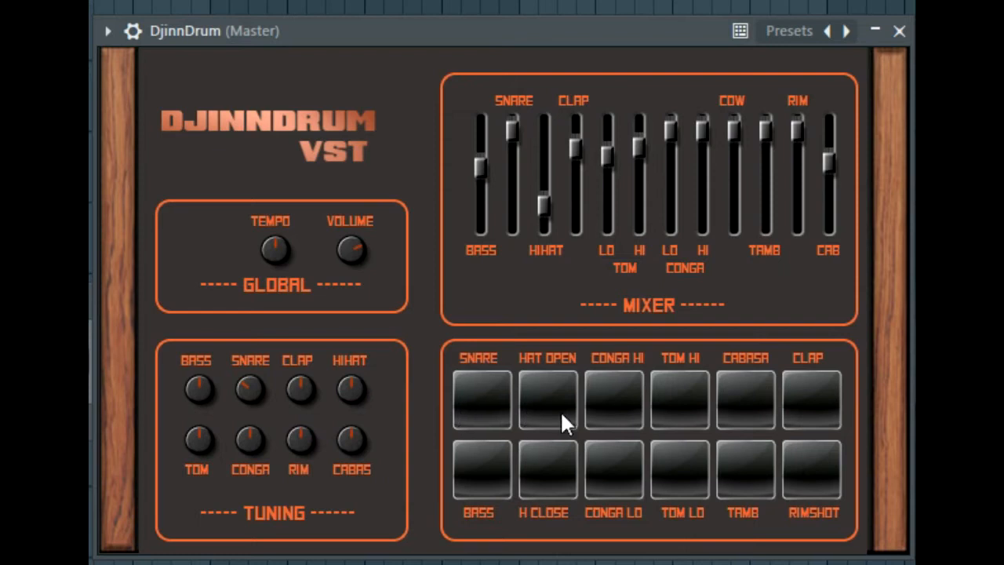
mouse_move(462, 428)
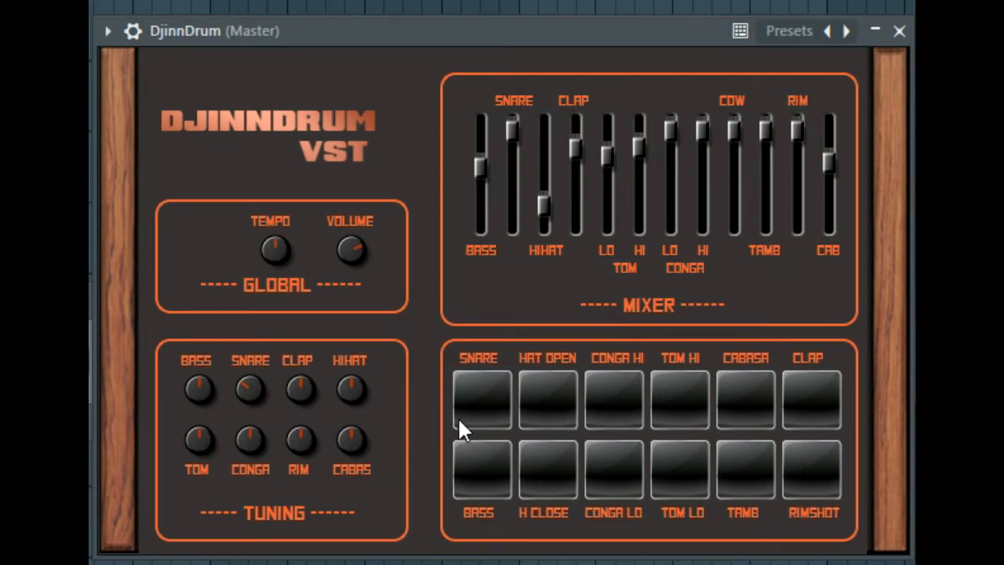
mouse_move(491, 492)
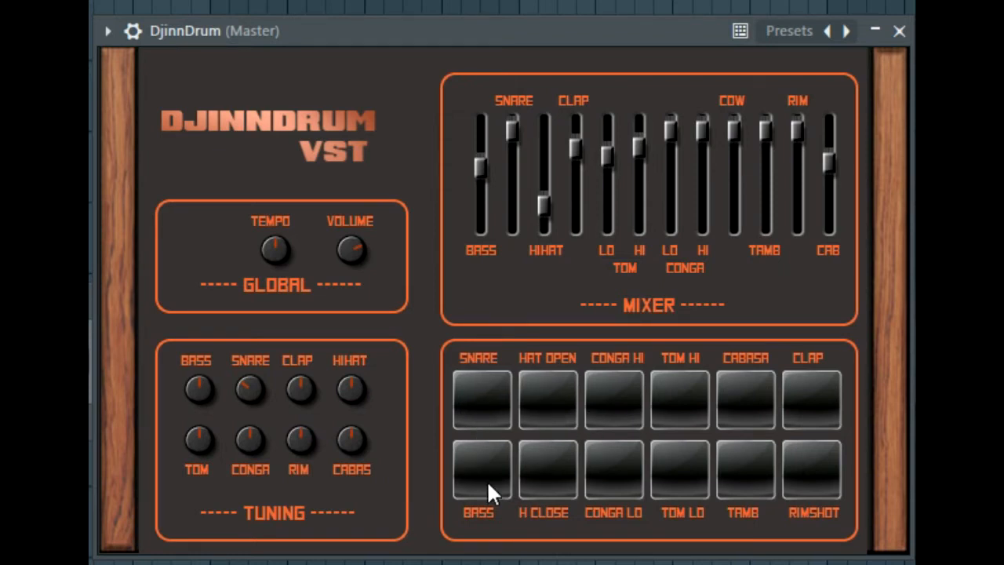
mouse_move(500, 502)
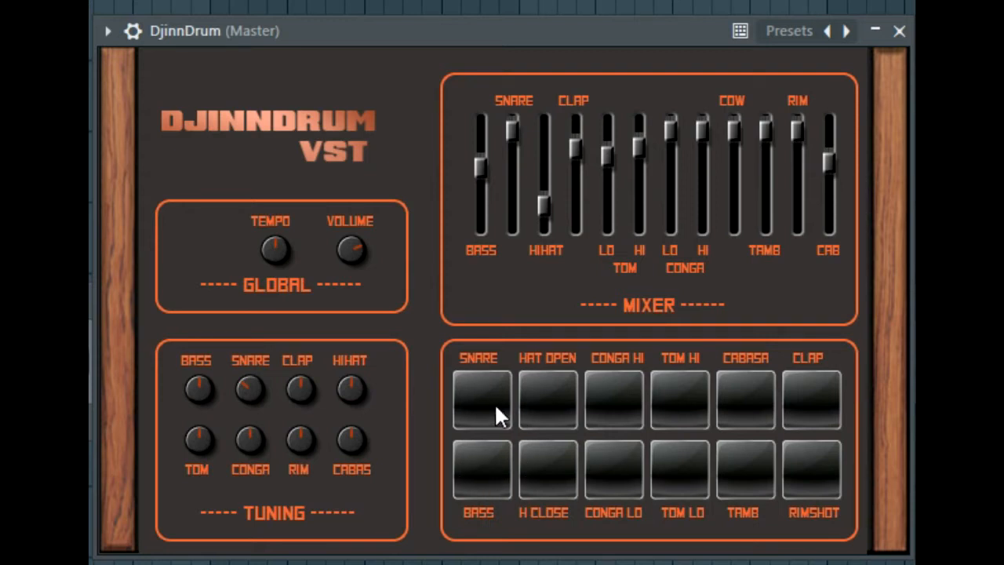
mouse_move(561, 483)
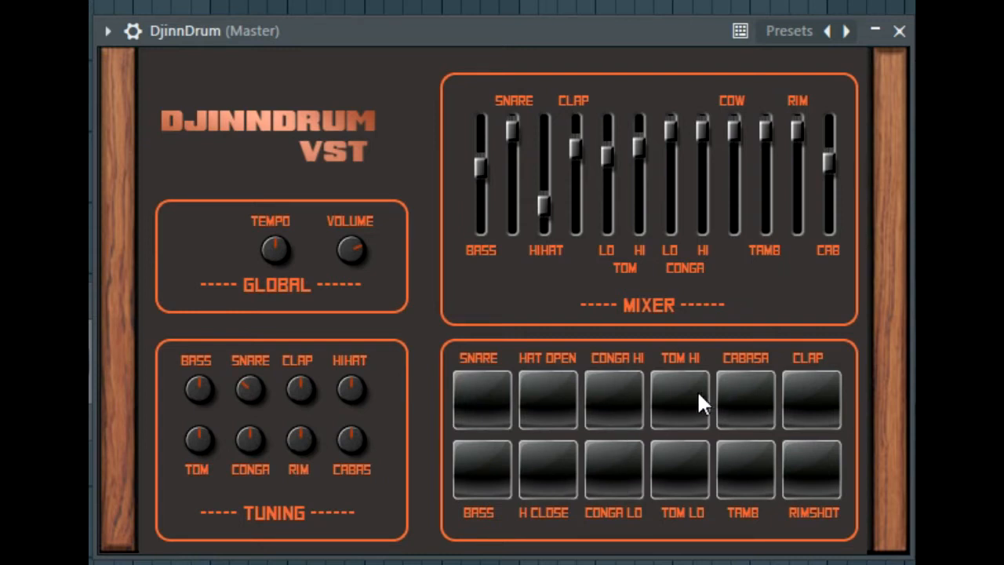
mouse_move(745, 404)
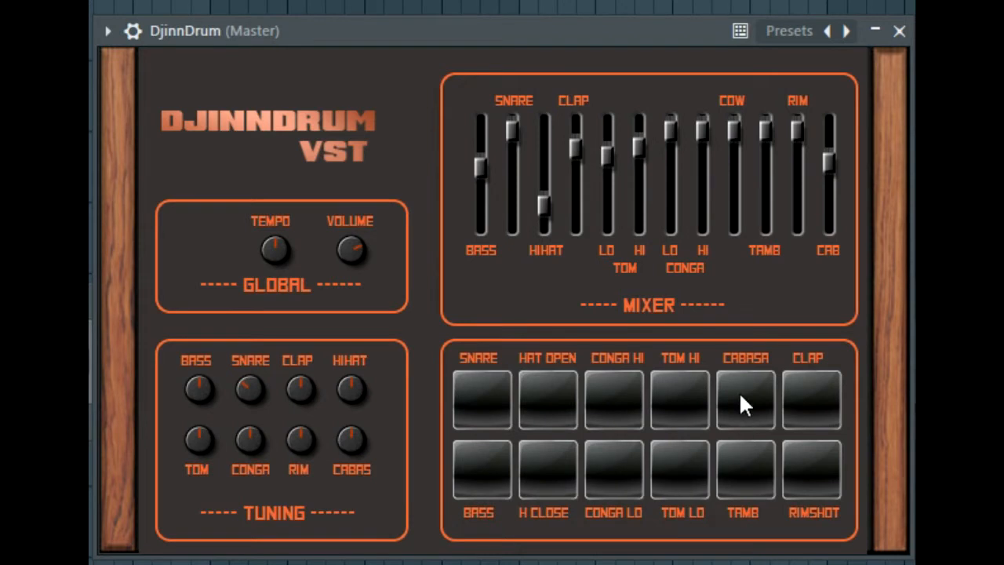
mouse_move(756, 498)
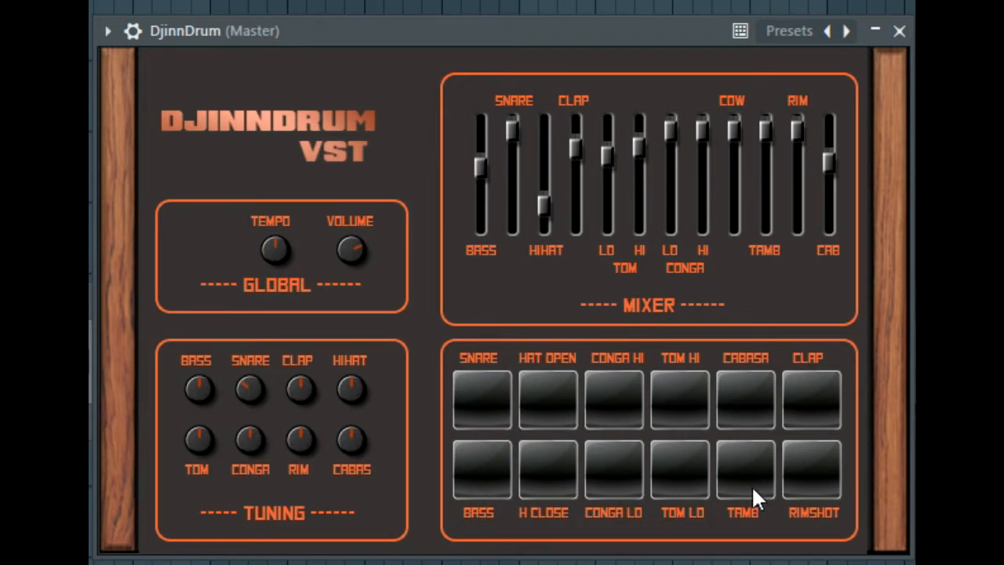
mouse_move(820, 416)
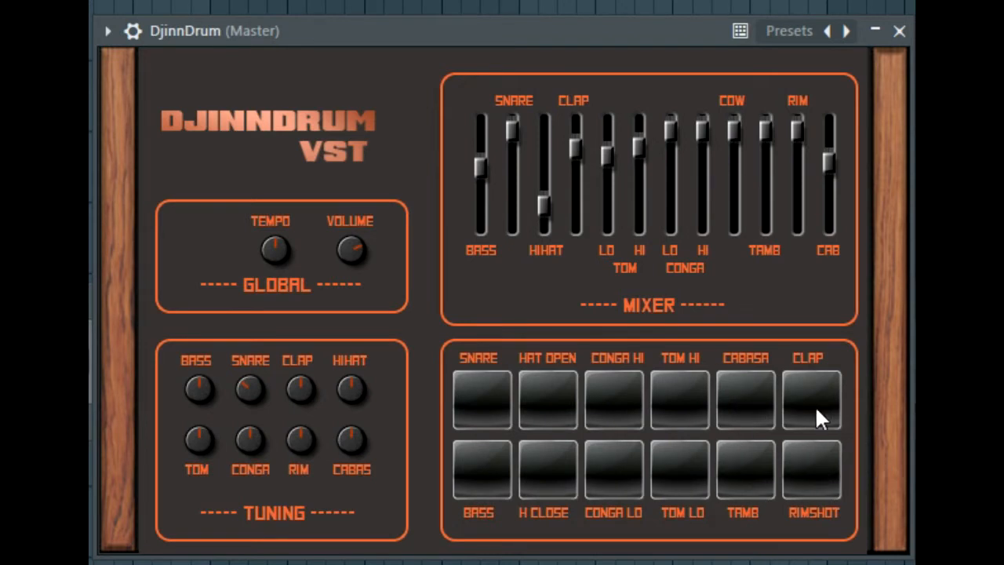
mouse_move(526, 385)
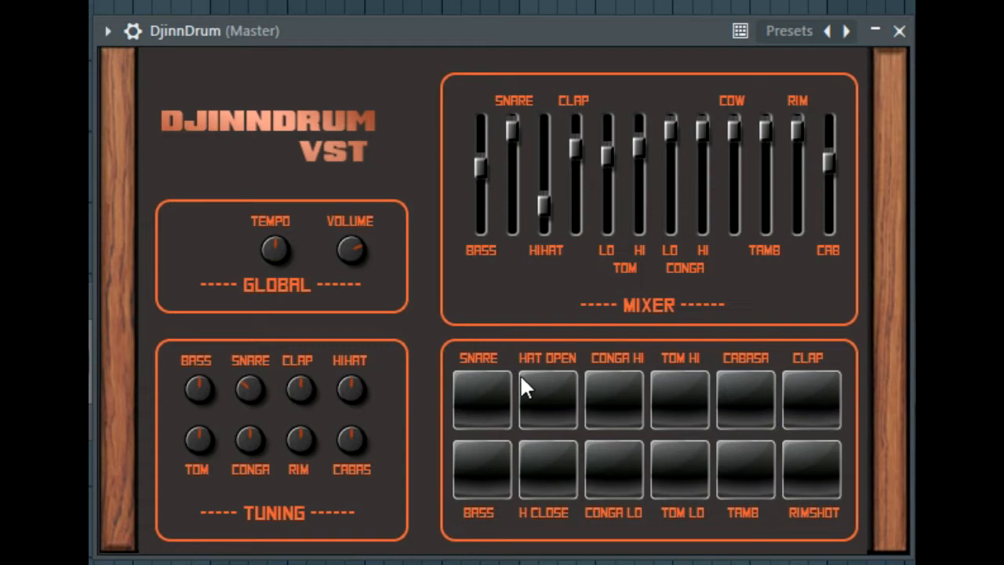
mouse_move(462, 359)
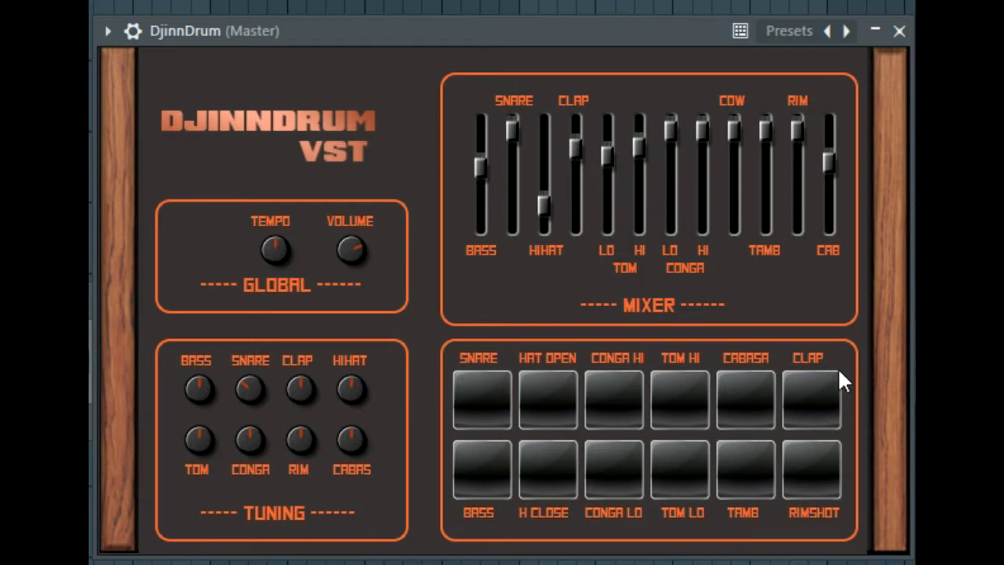
mouse_move(458, 84)
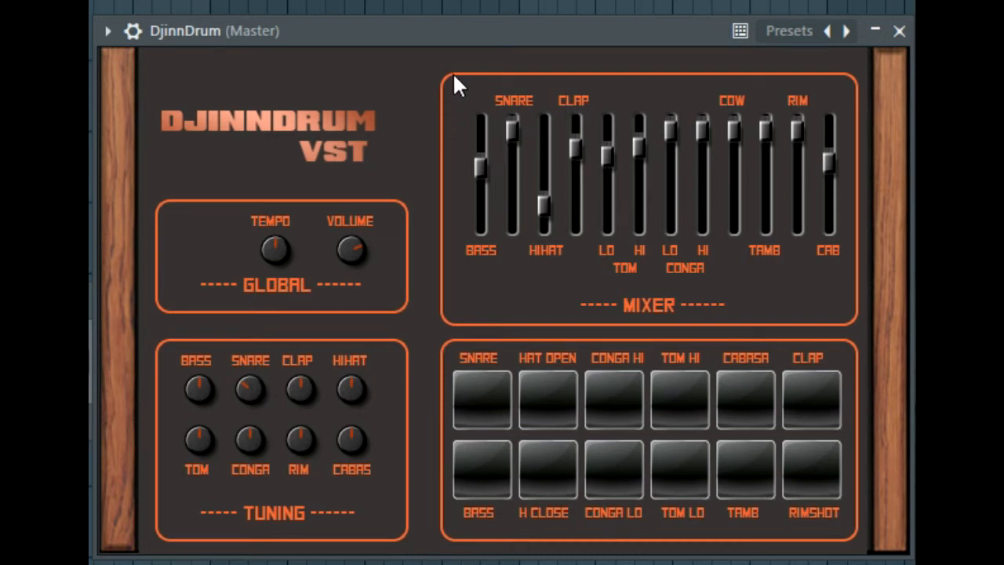
mouse_move(615, 408)
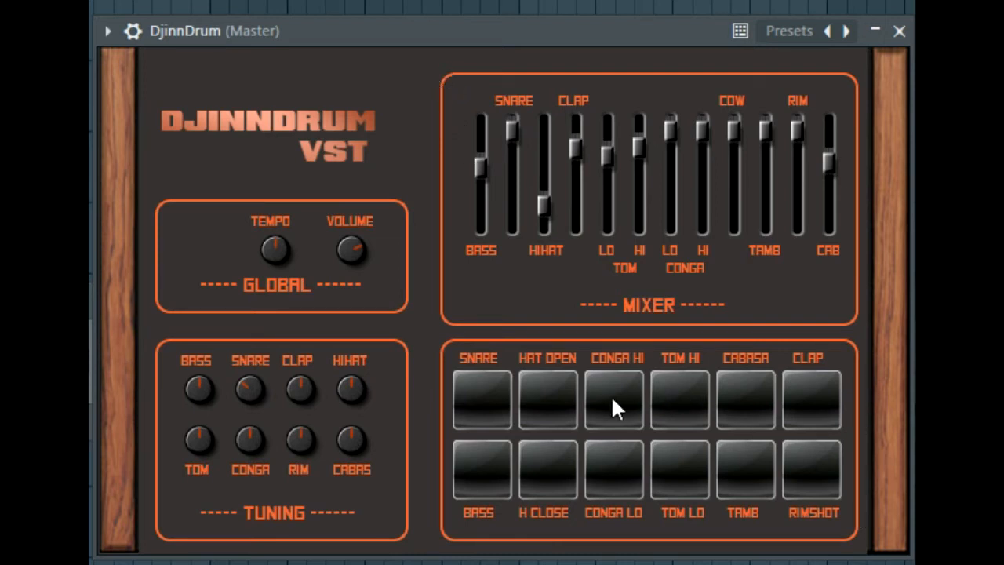
mouse_move(486, 220)
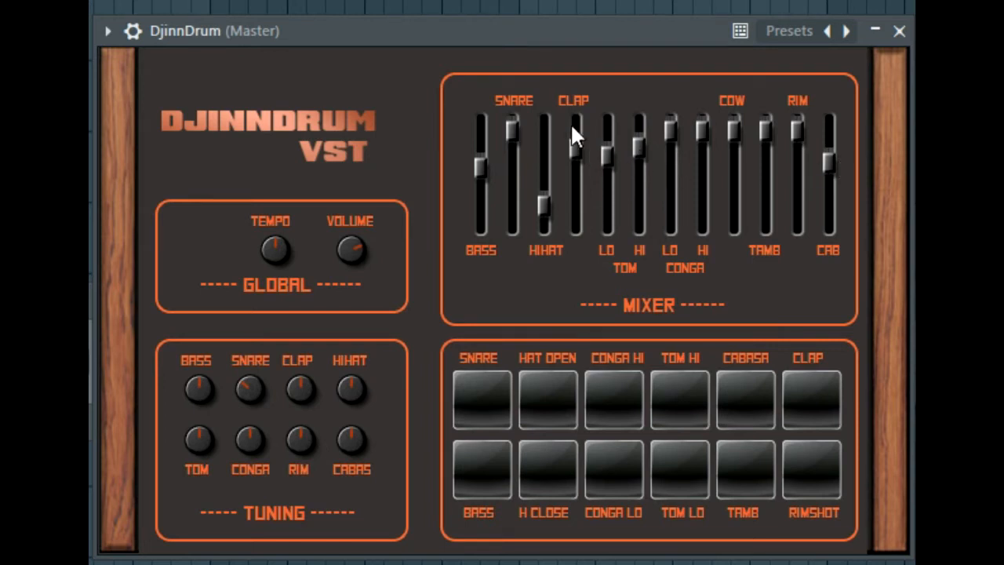
mouse_move(518, 126)
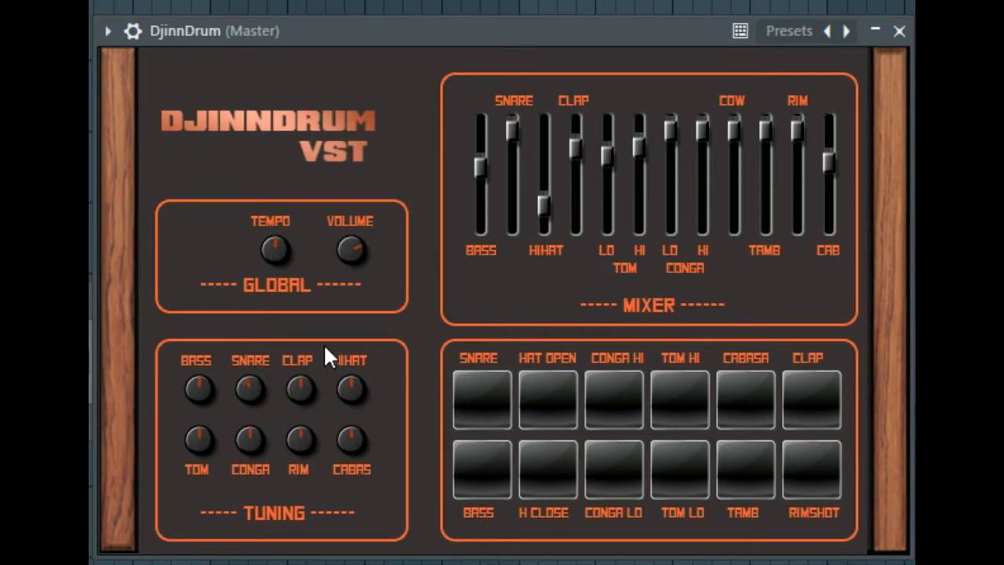
mouse_move(163, 375)
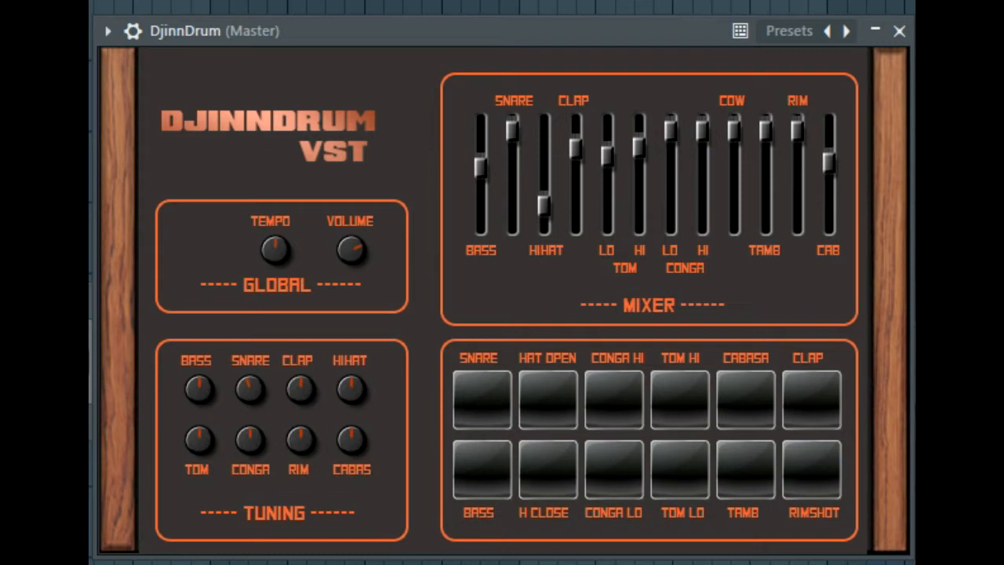
mouse_move(211, 377)
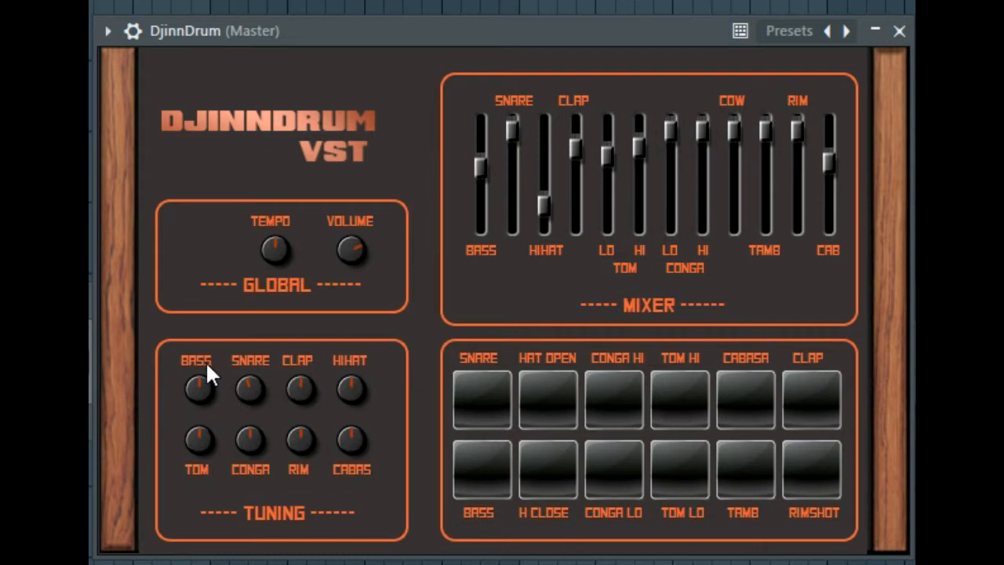
mouse_move(349, 419)
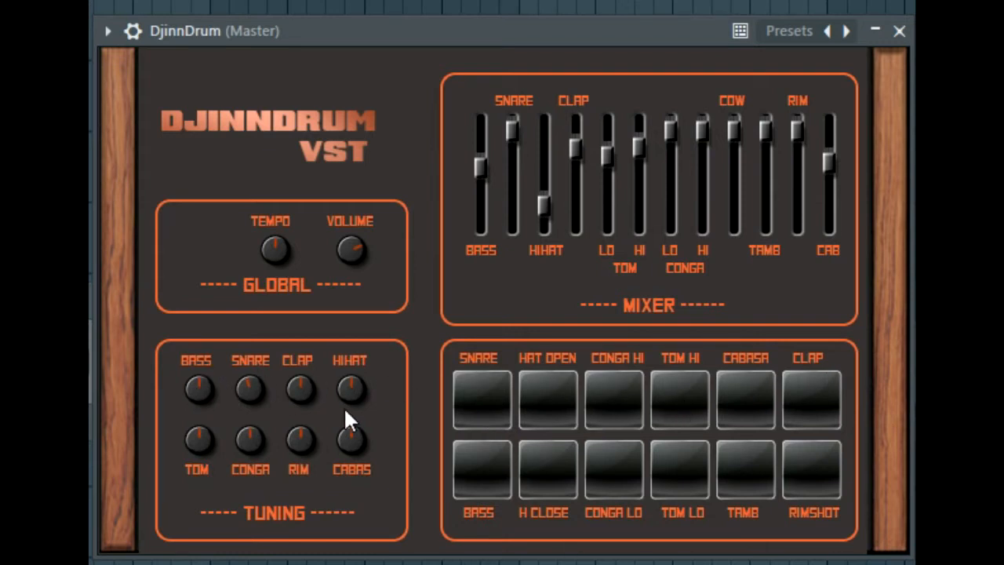
mouse_move(396, 482)
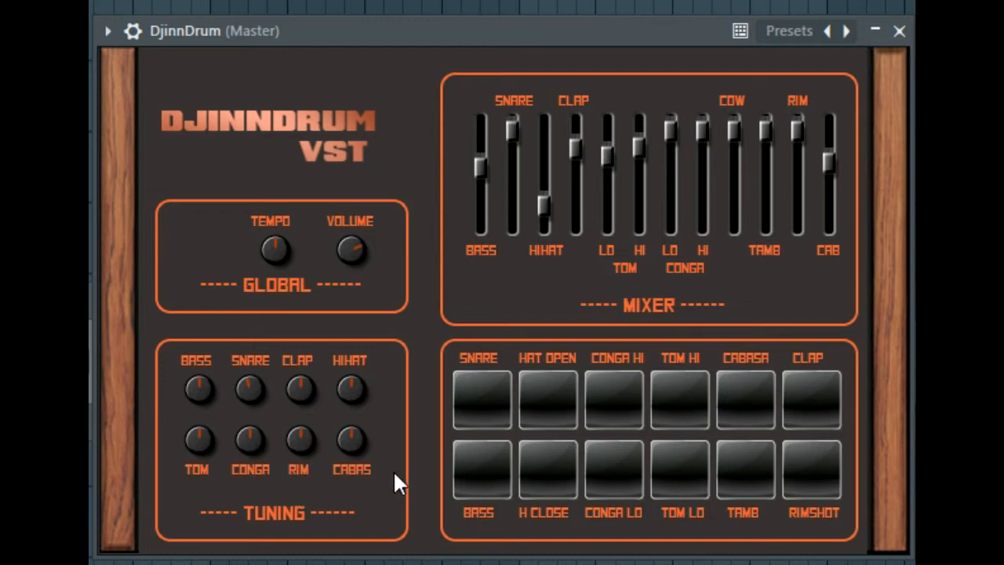
mouse_move(283, 418)
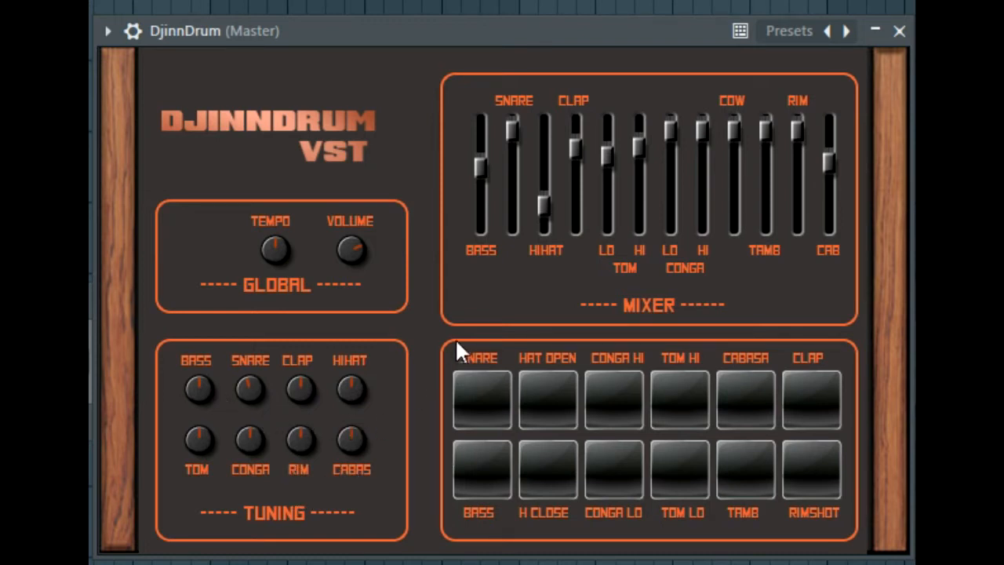
mouse_move(862, 463)
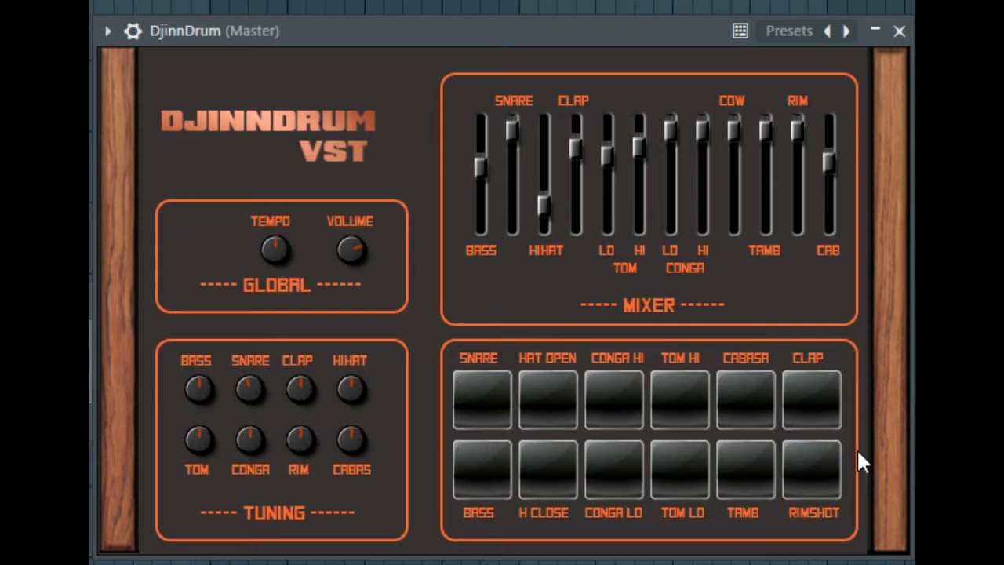
mouse_move(549, 400)
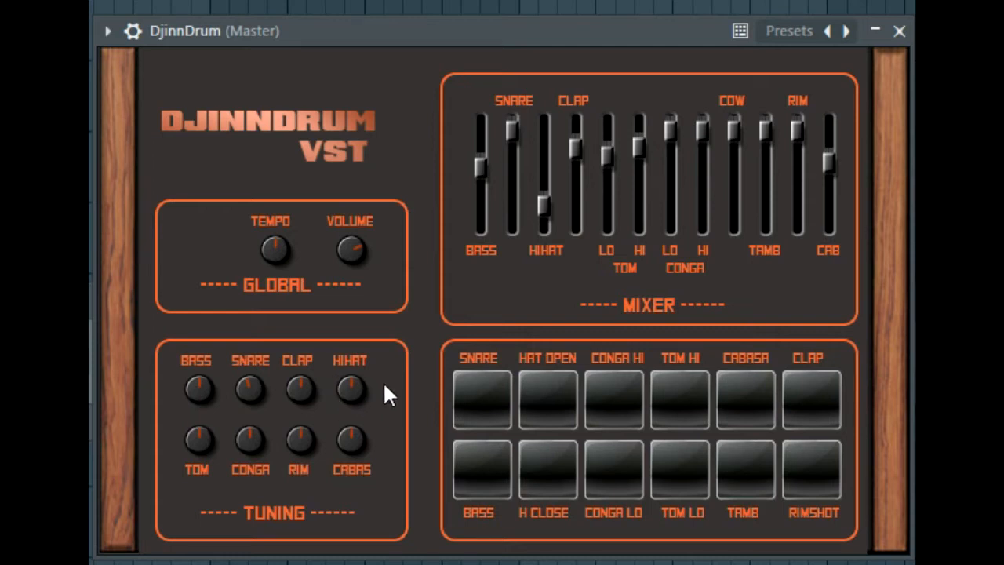
mouse_move(547, 426)
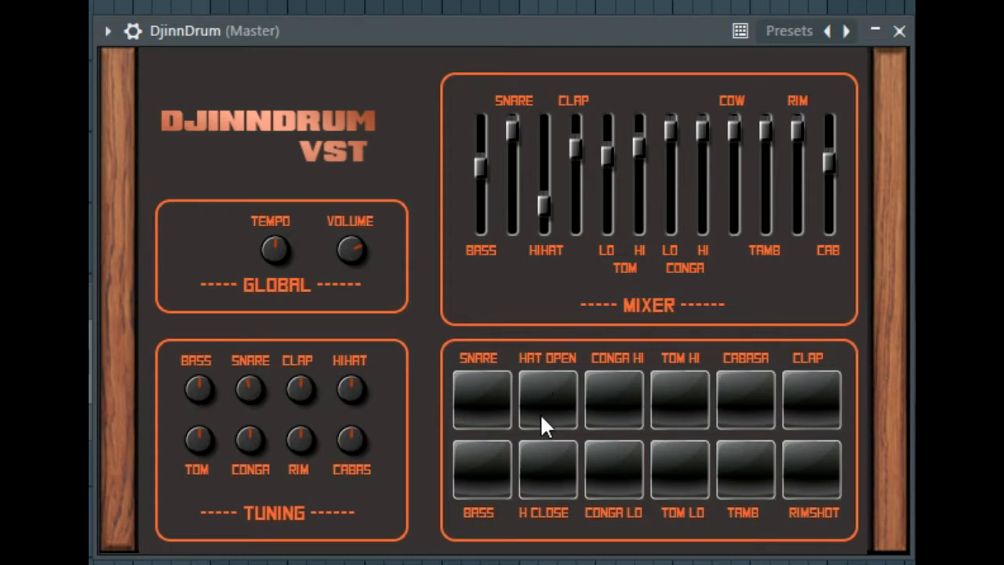
mouse_move(553, 484)
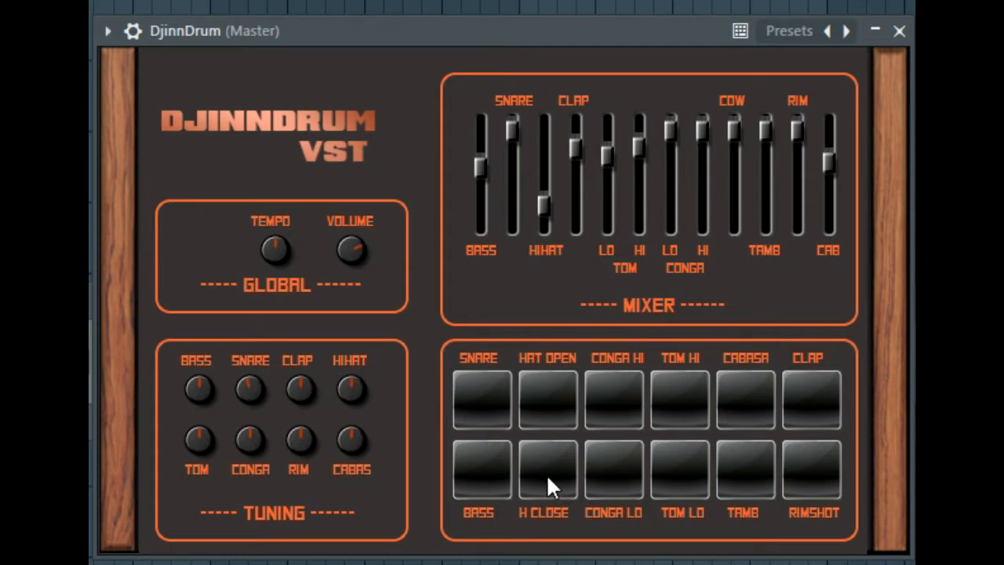
mouse_move(353, 388)
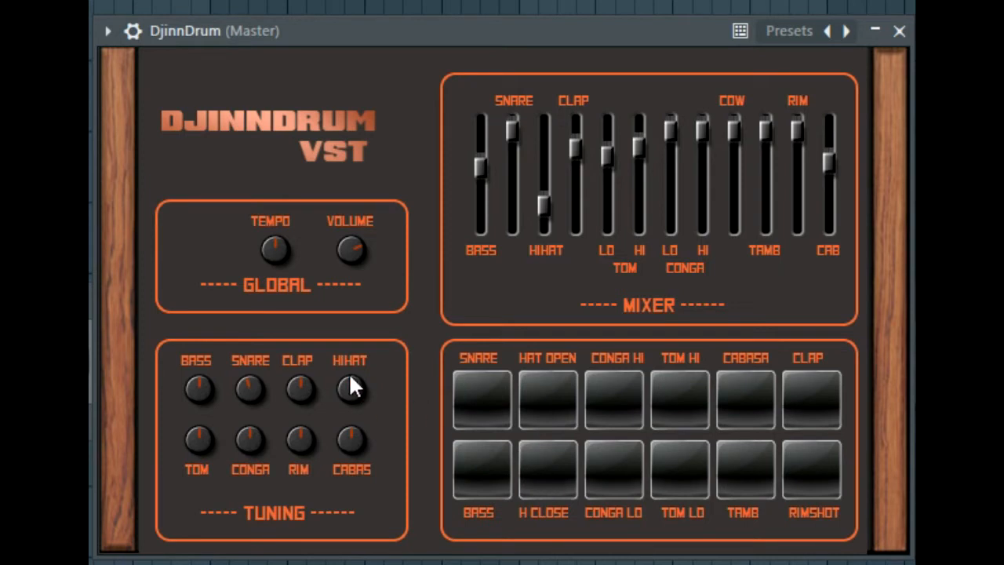
mouse_move(359, 396)
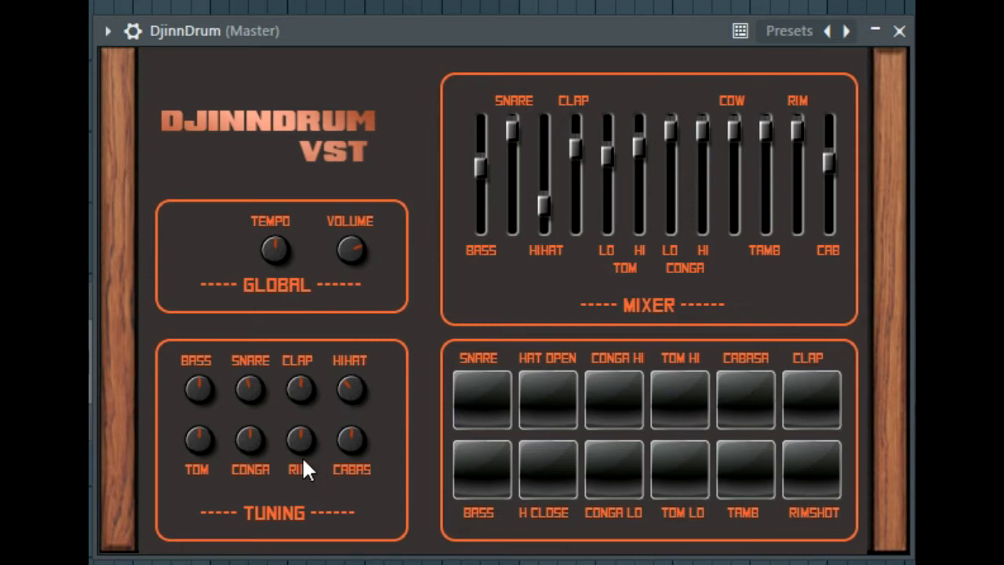
mouse_move(698, 388)
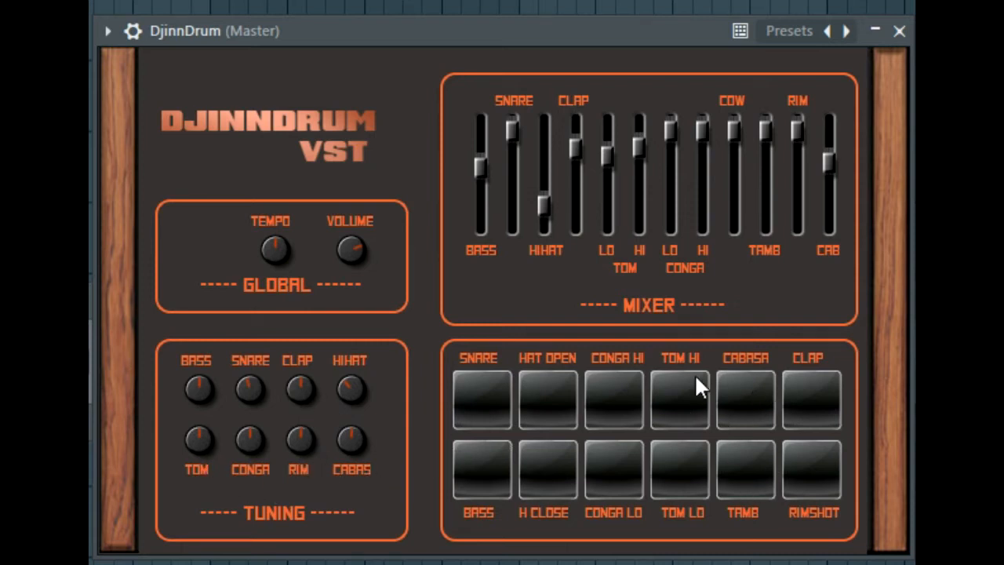
mouse_move(678, 396)
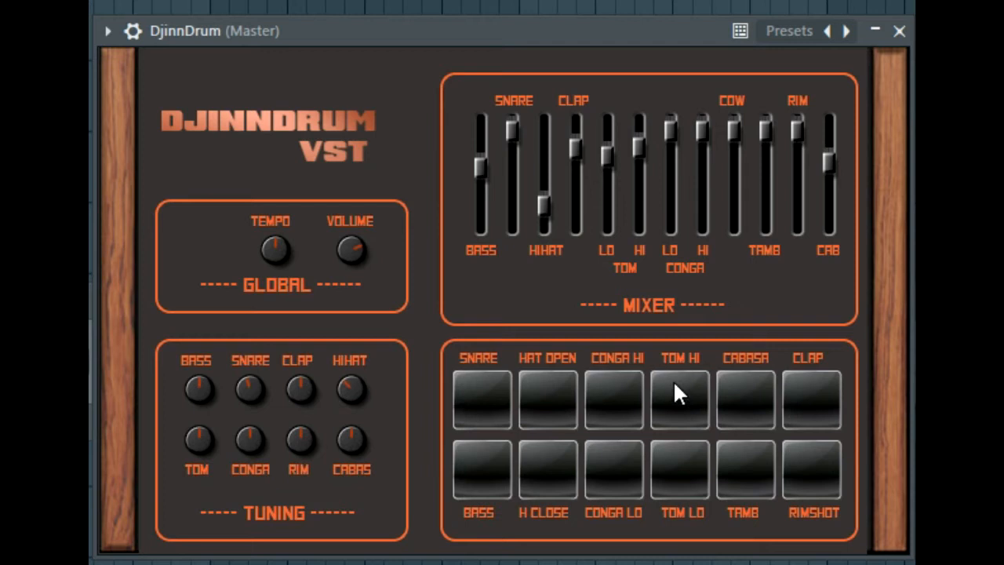
mouse_move(667, 377)
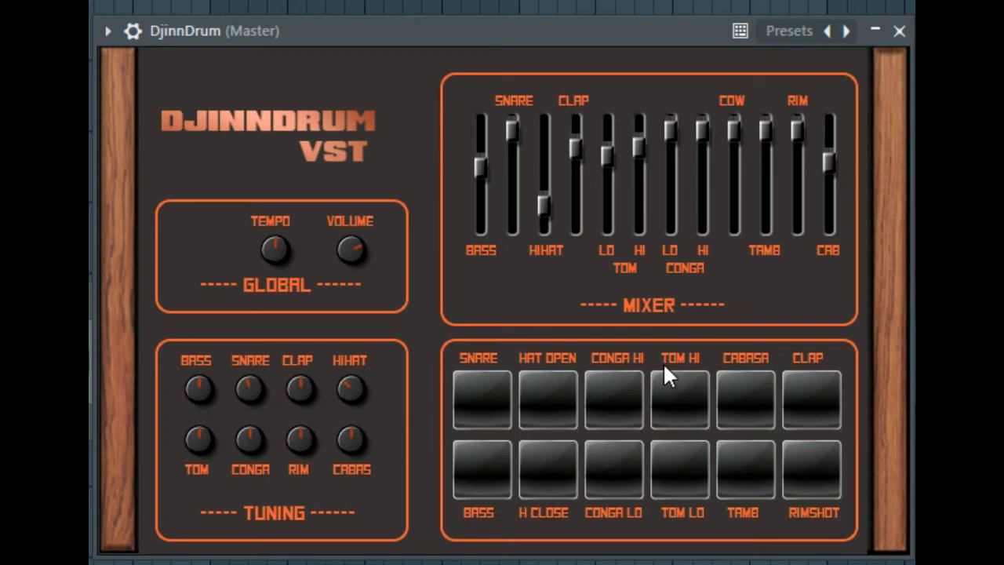
mouse_move(678, 415)
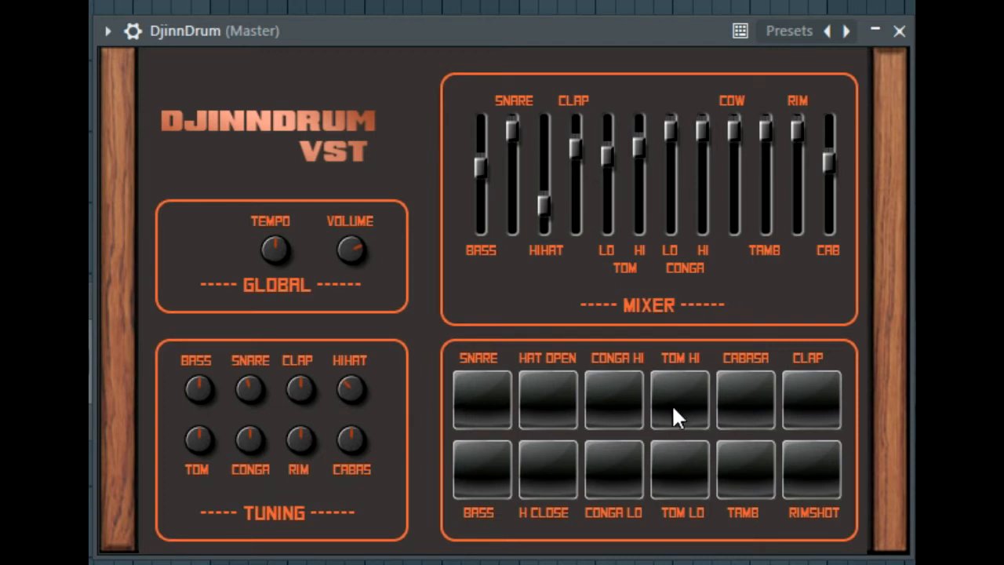
mouse_move(196, 447)
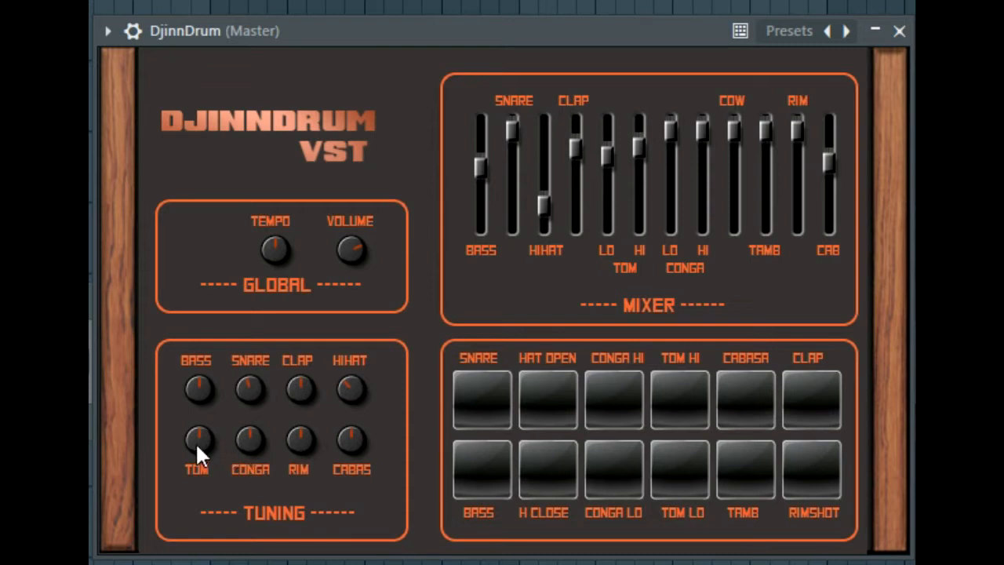
mouse_move(675, 337)
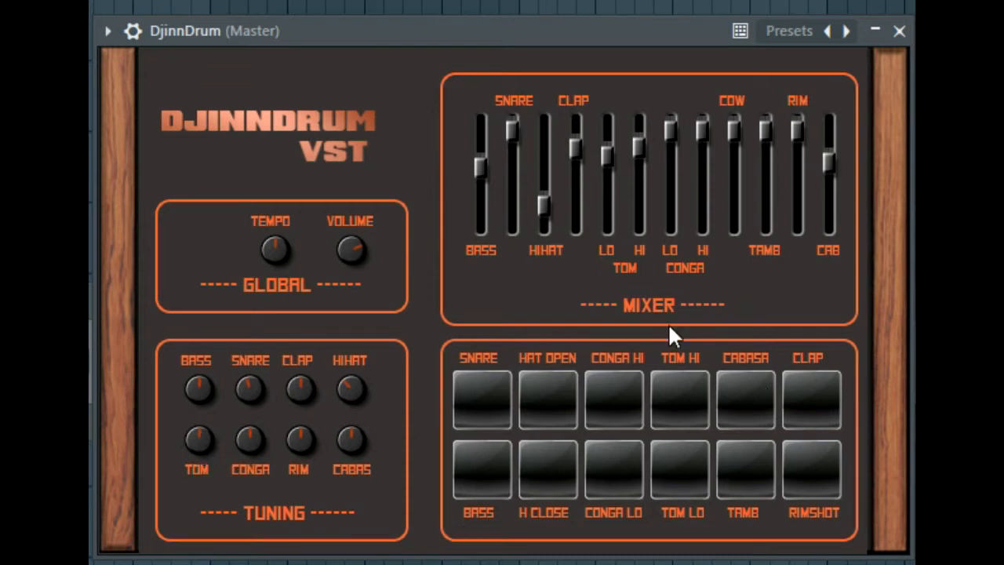
mouse_move(365, 282)
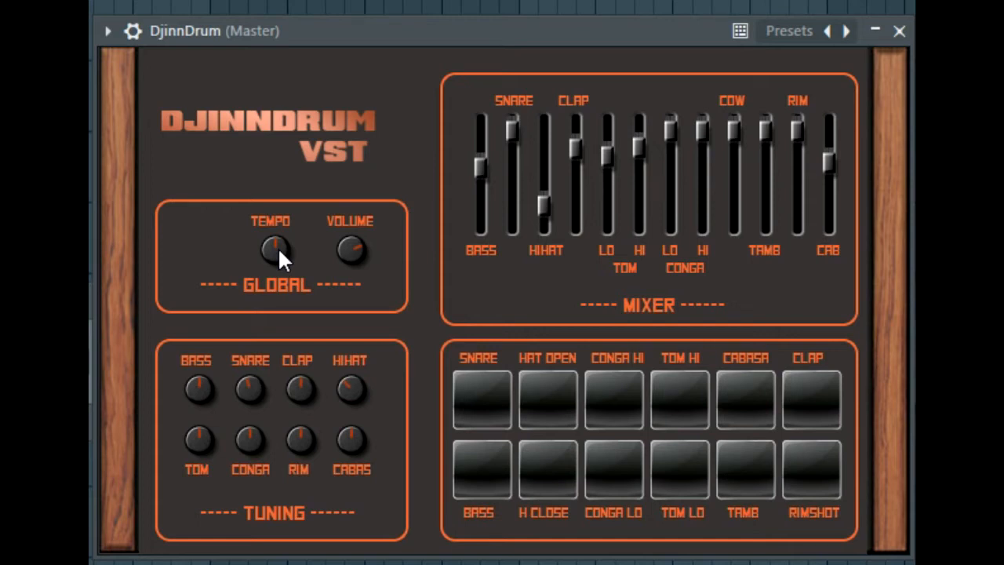
mouse_move(352, 249)
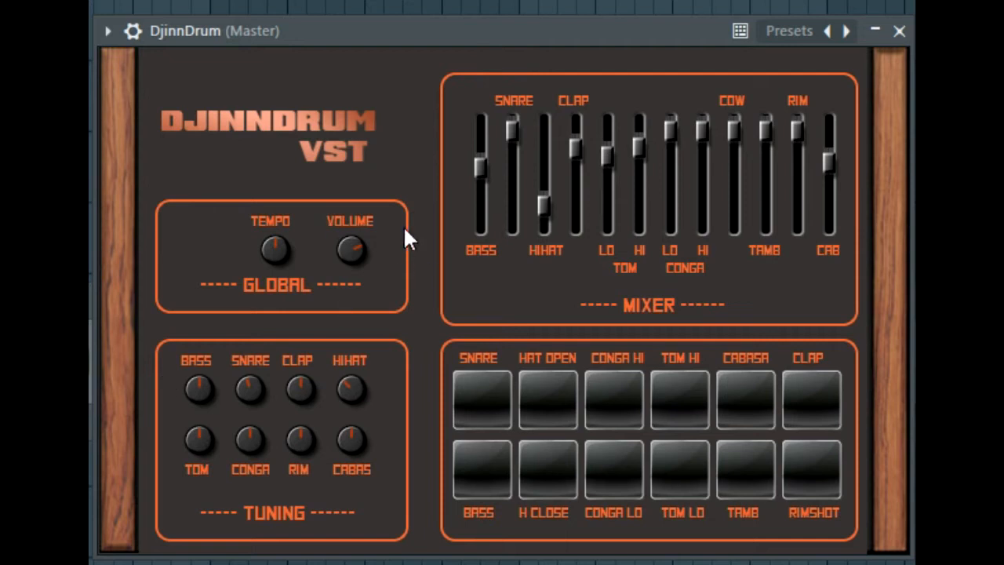
mouse_move(812, 67)
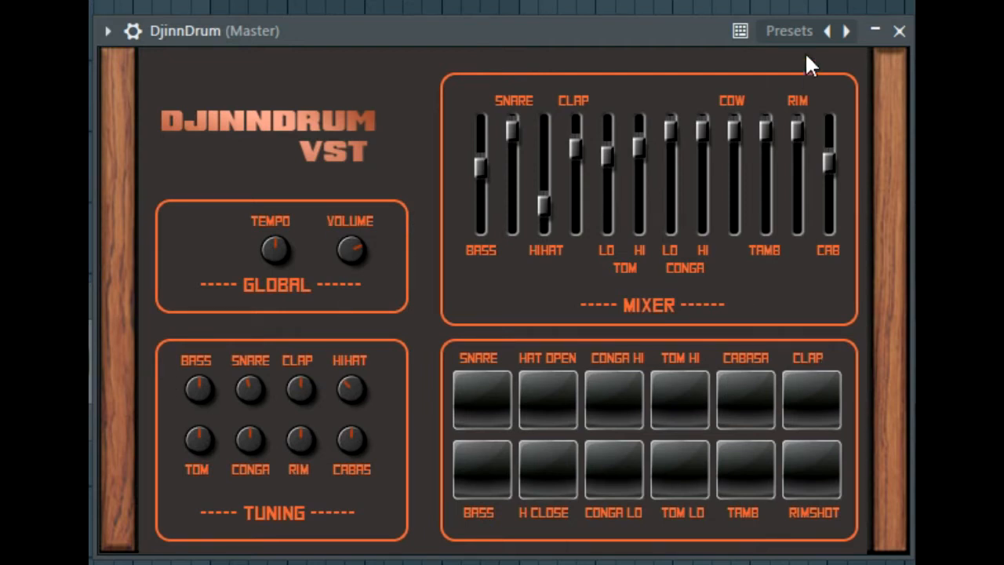
Close the DjinnDrum plugin window with its title-bar X.
left_click(898, 31)
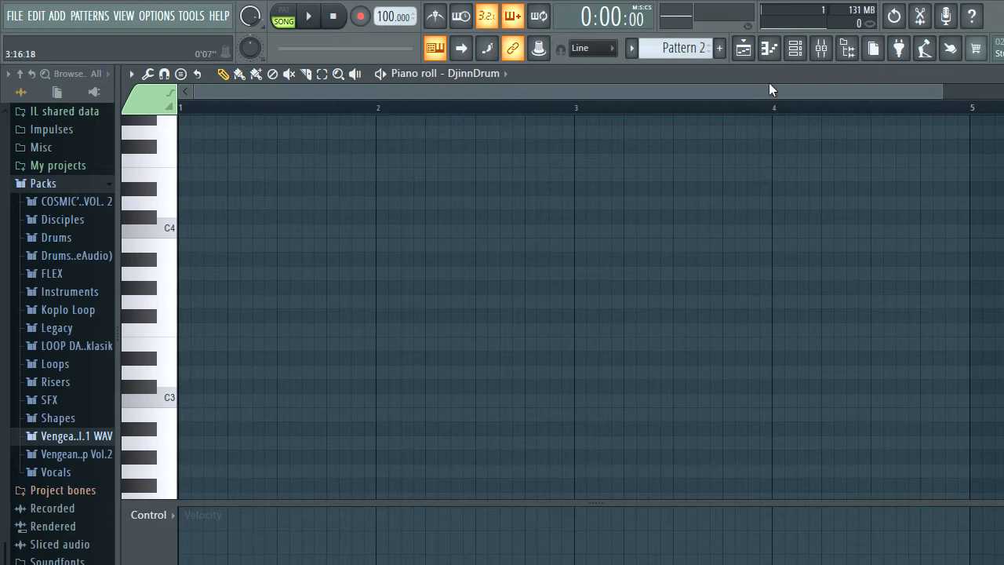
Open DjinnDrum's Pattern 2 piano roll and audition drum sounds from the keyboard.
left_click(794, 48)
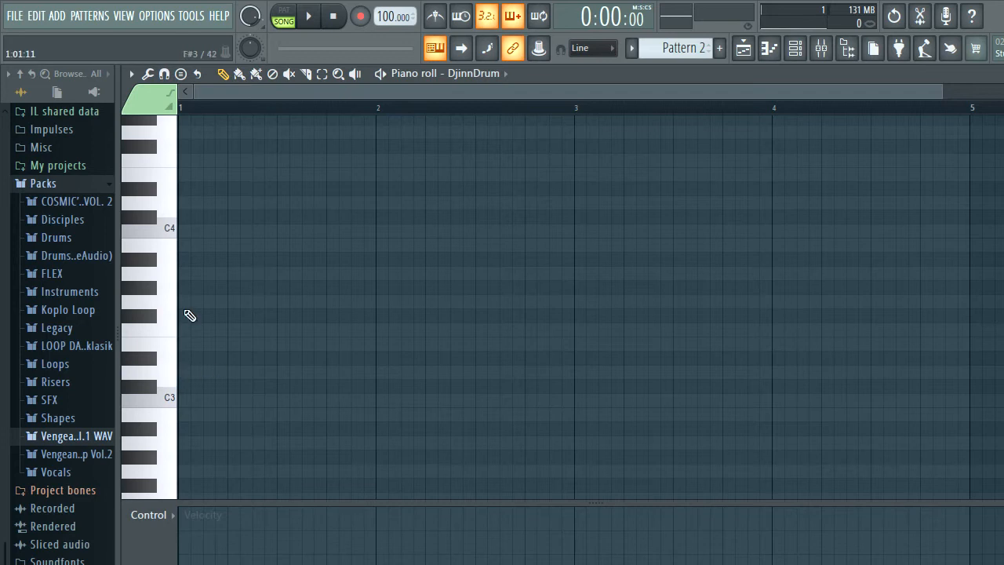
left_click(149, 274)
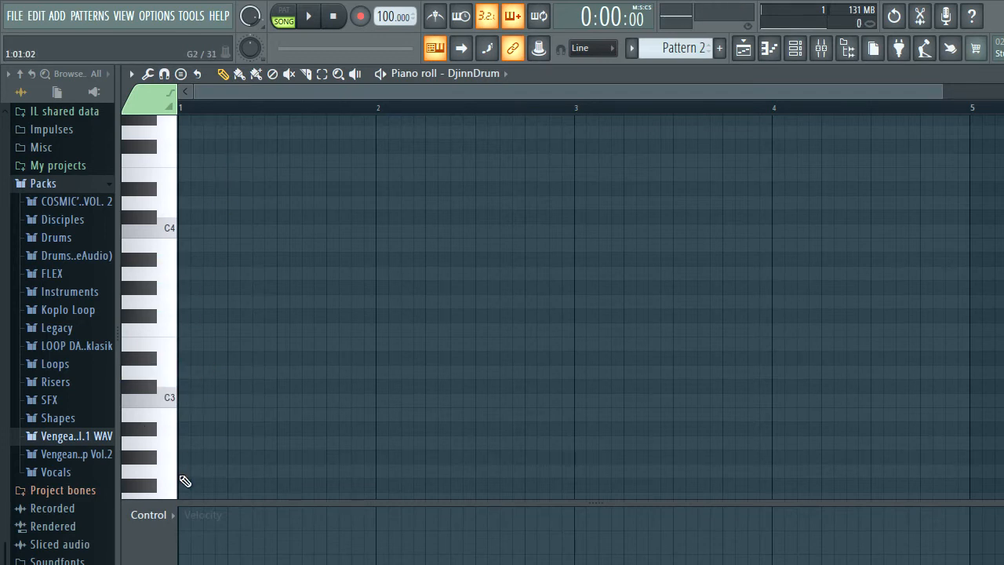
scroll("down", 3)
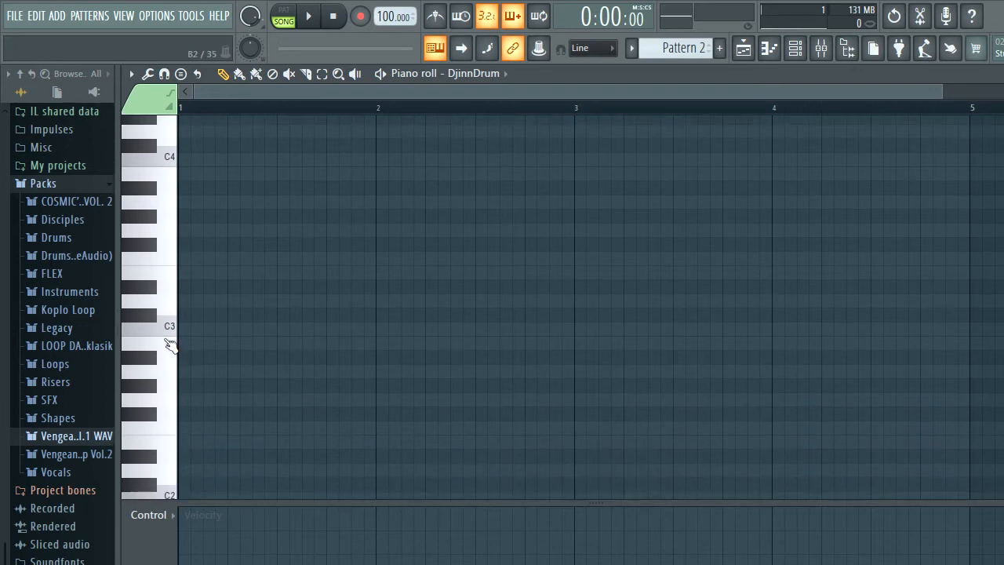
mouse_move(167, 347)
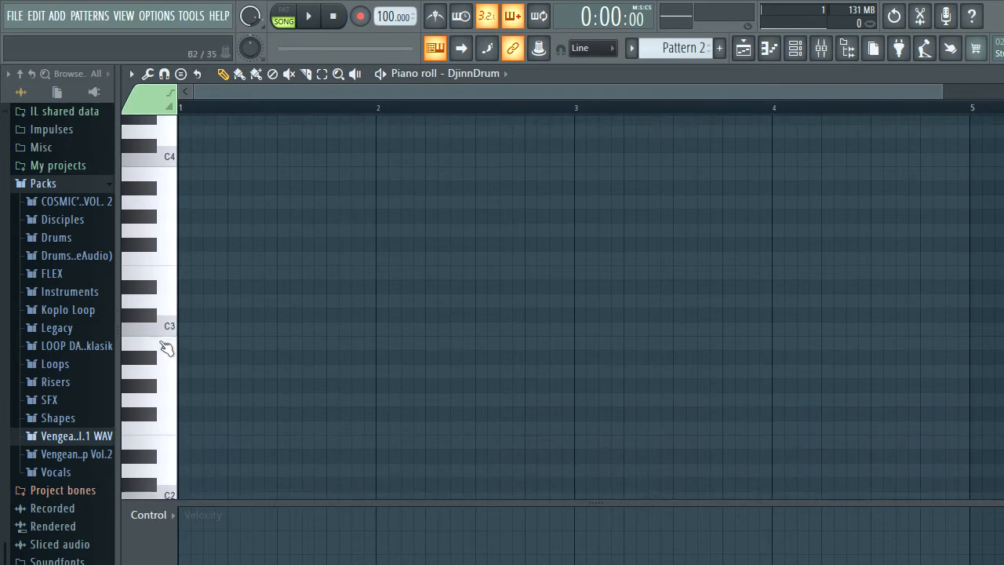
left_click(198, 343)
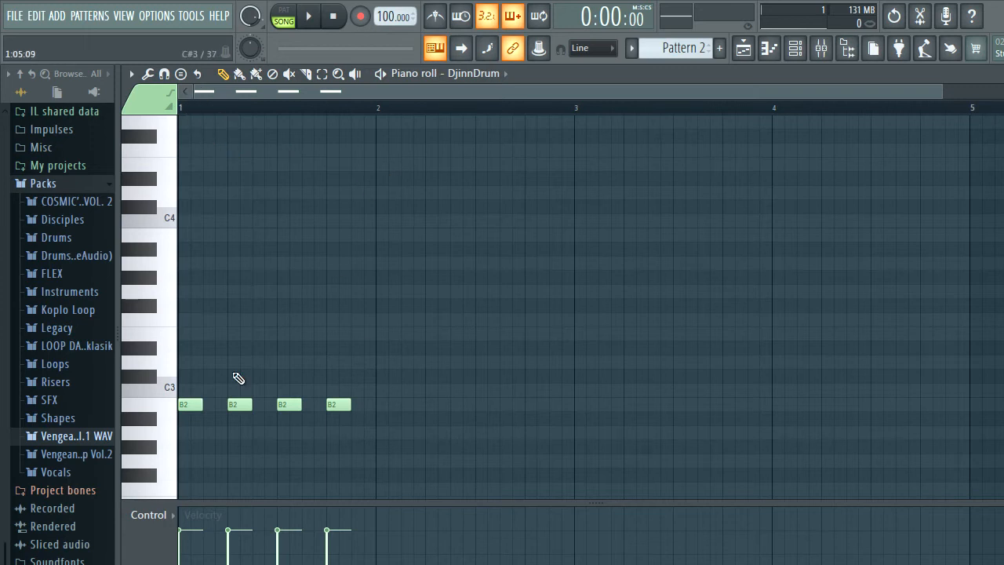
Draw D3 snares, a row of F#3 hi-hats and A#3 notes over the B2 kicks.
left_click(238, 376)
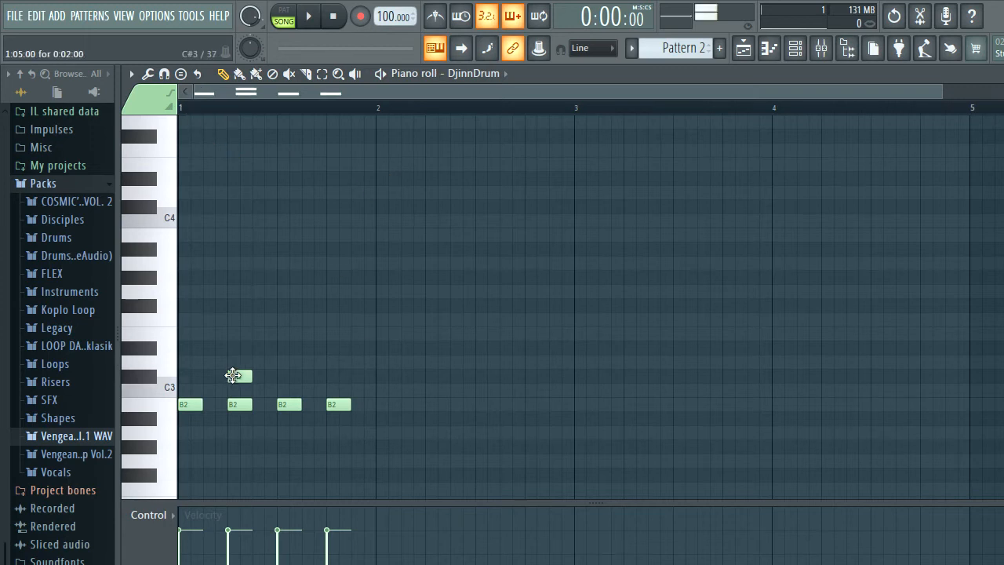
left_click_drag(237, 375, 242, 346)
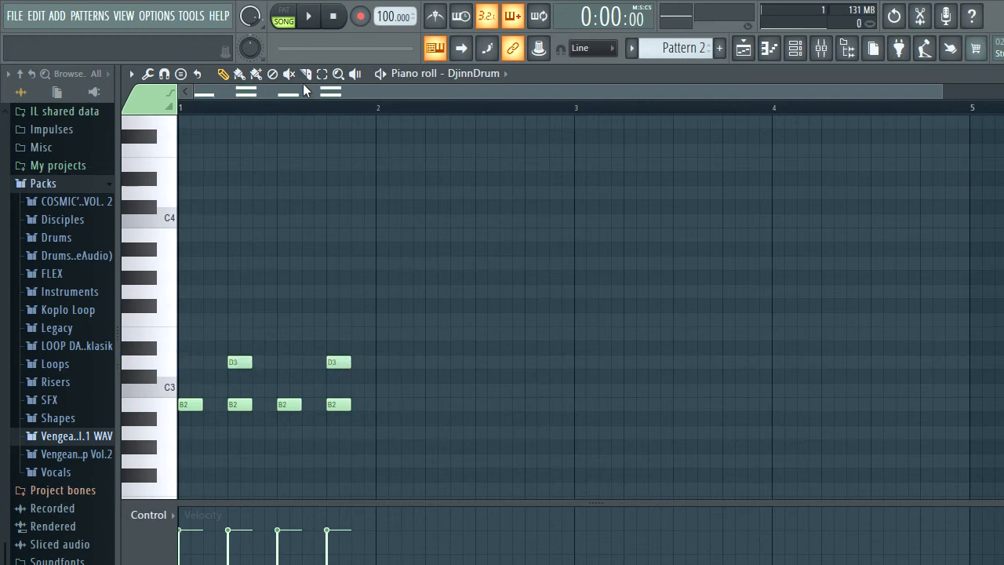
left_click(307, 15)
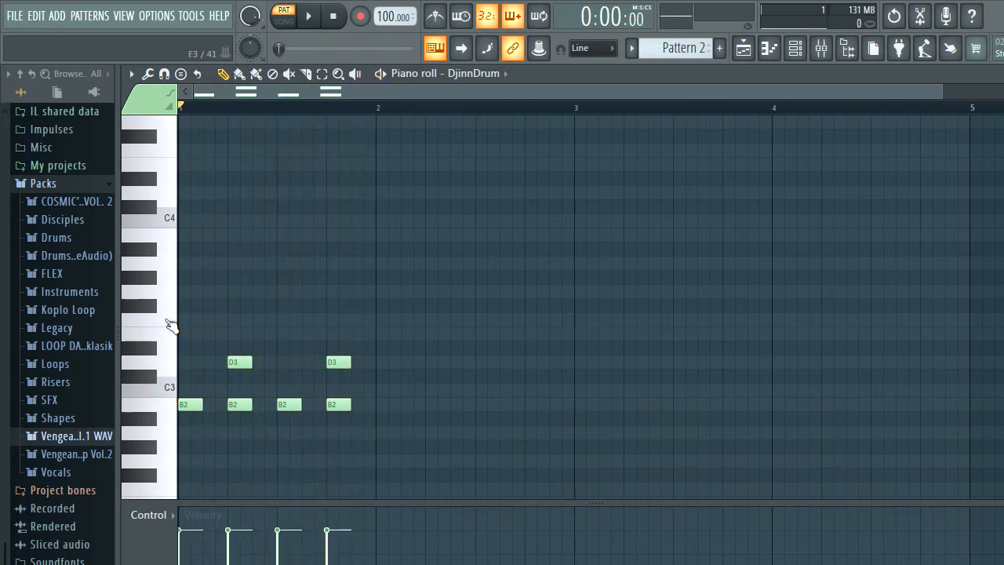
left_click(212, 305)
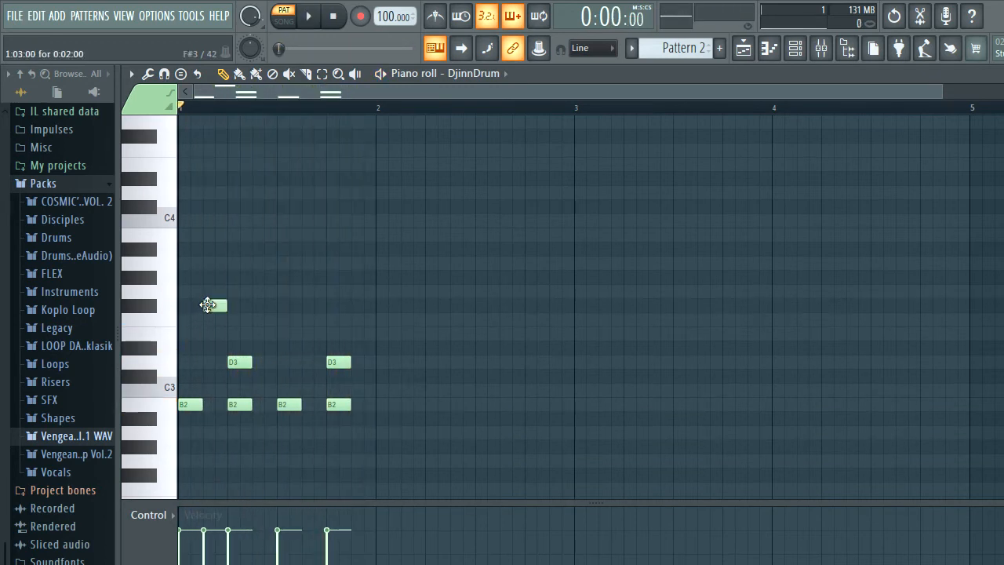
left_click(307, 16)
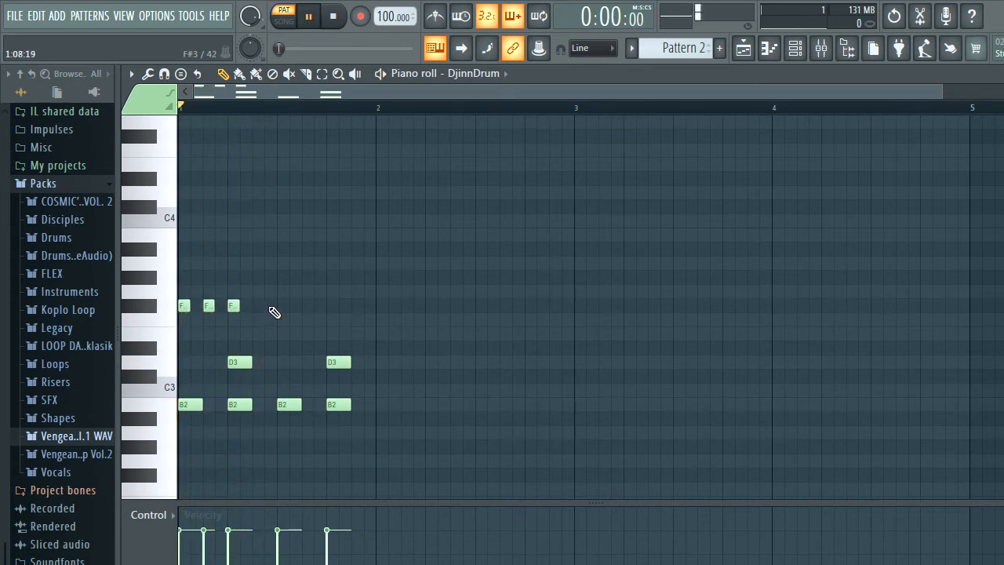
left_click(309, 16)
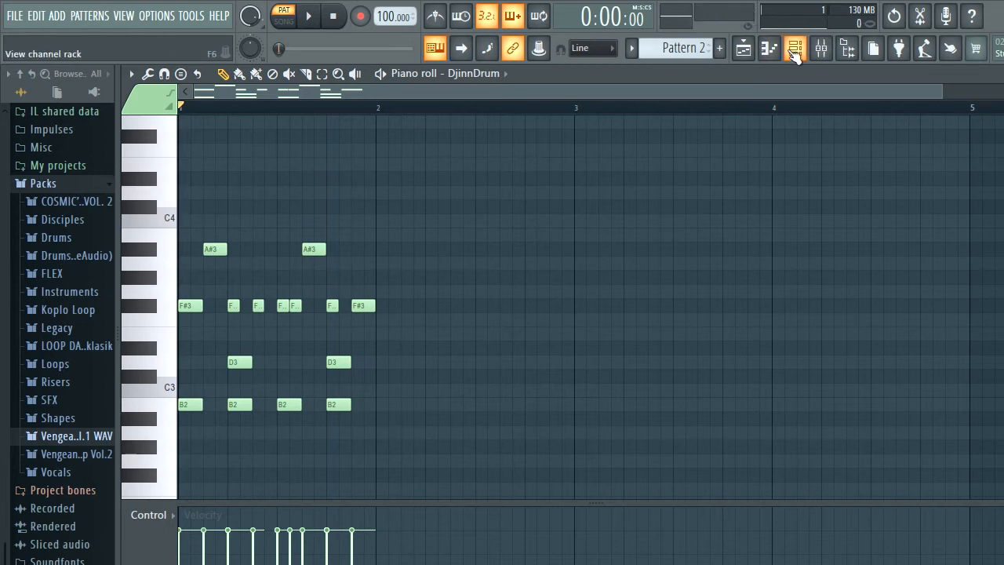
Clone DjinnDrum into DjinnDrum #2, leaving only the four B2 kicks on the original.
left_click(794, 48)
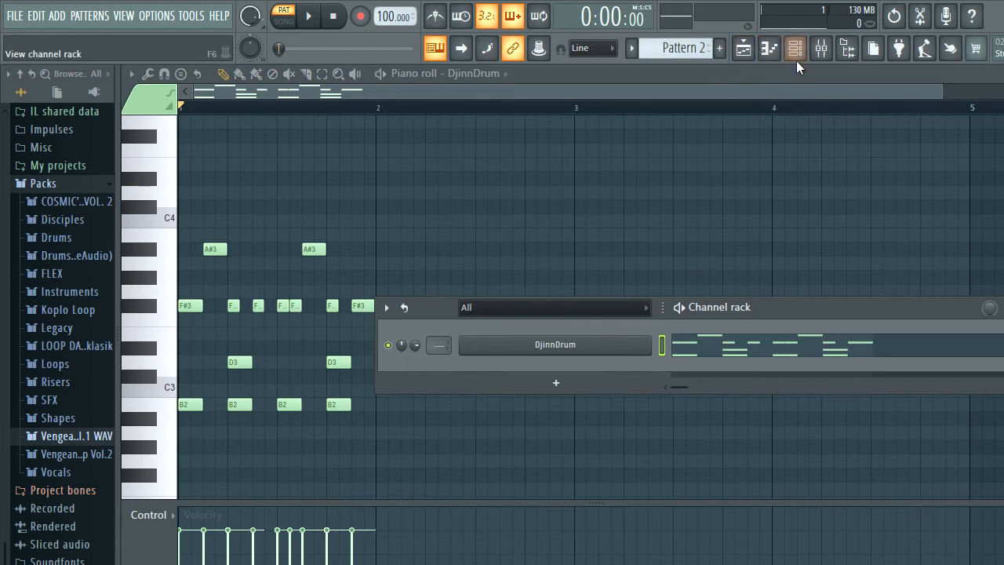
left_click(554, 345)
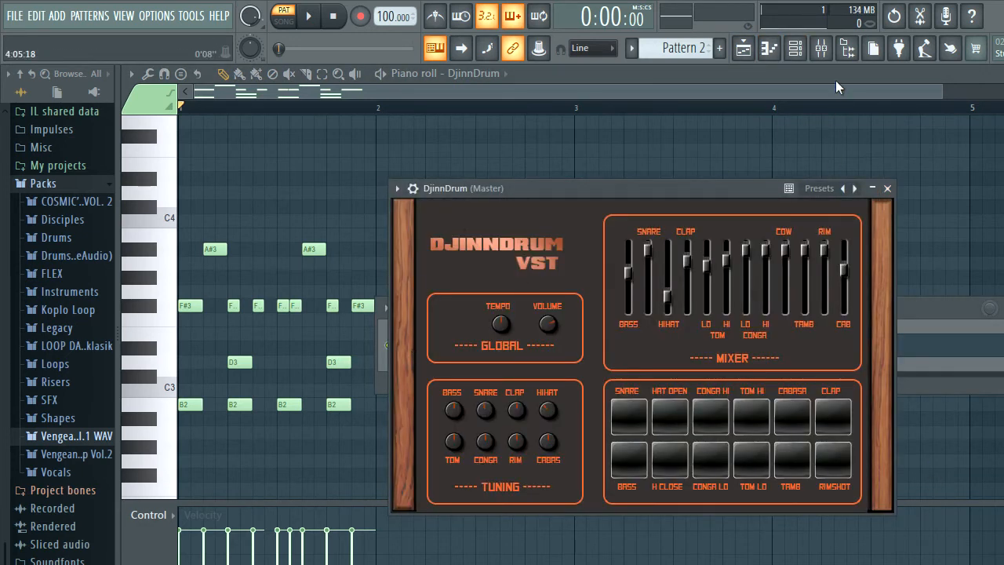
left_click(887, 188)
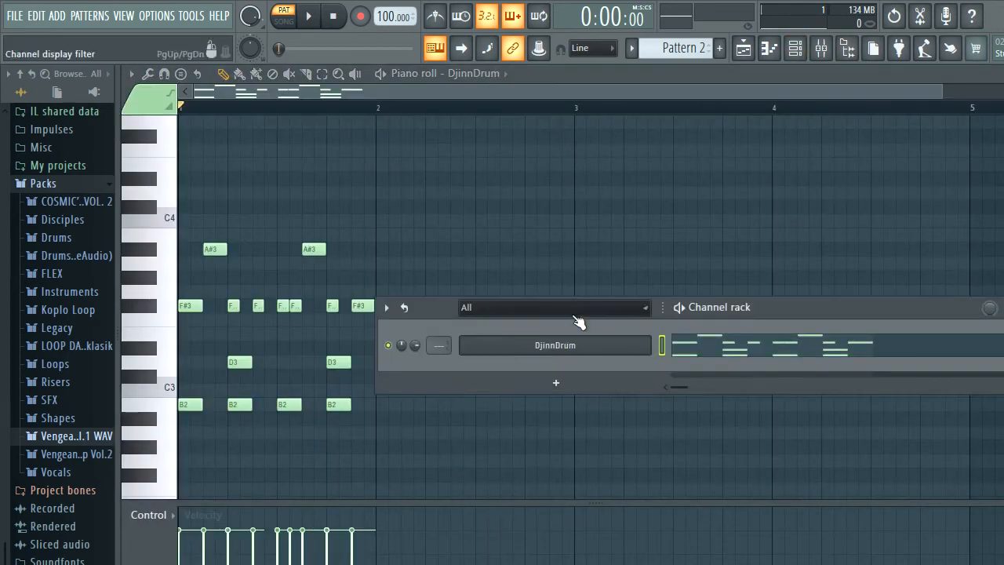
mouse_move(592, 364)
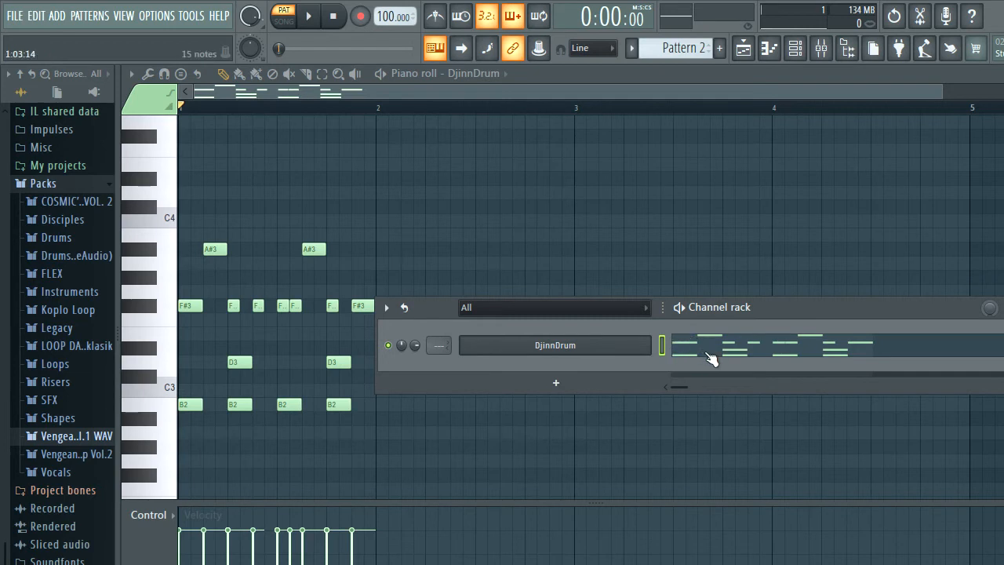
left_click(555, 345)
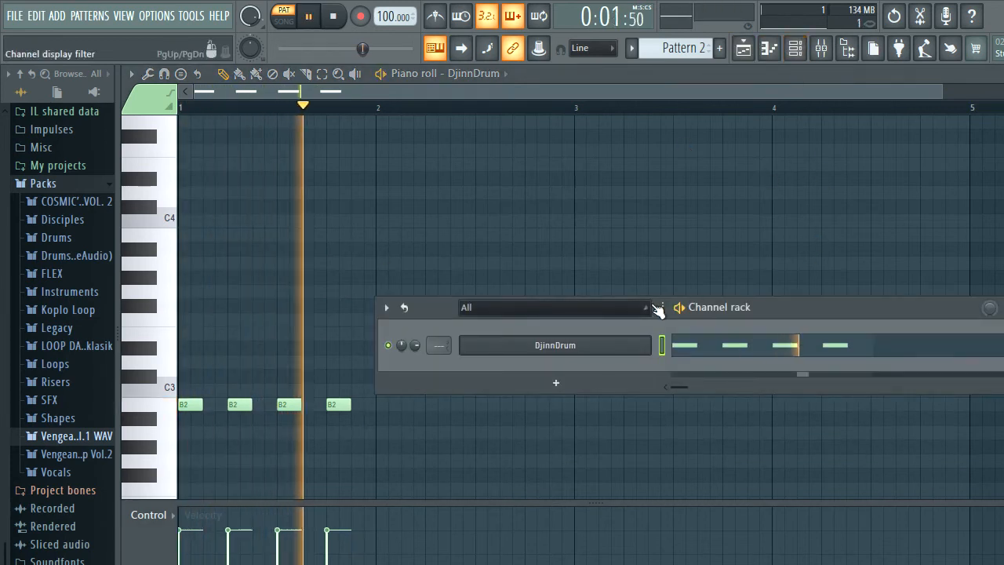
left_click(554, 345)
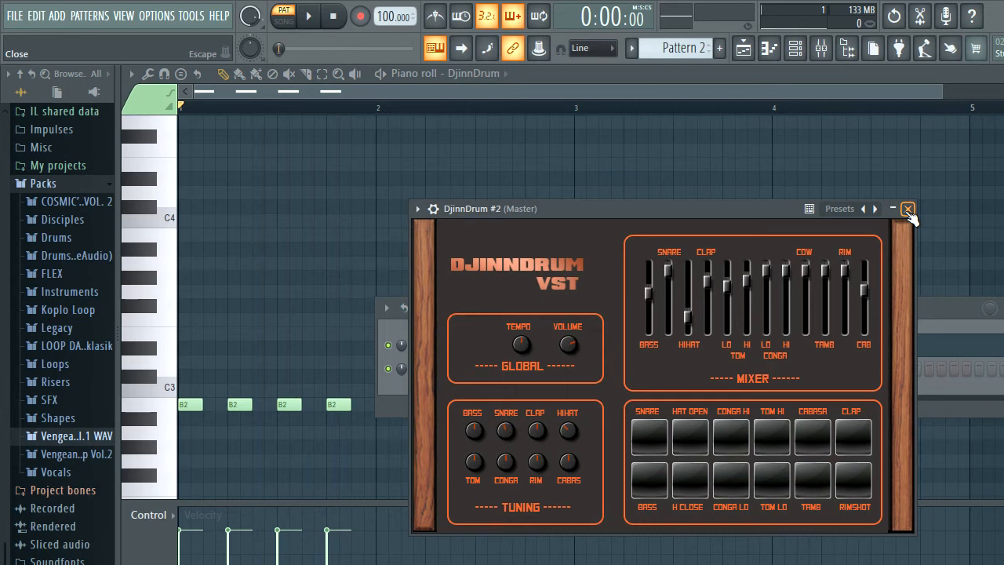
Draw two D3 snares in DjinnDrum #2's piano roll and route DjinnDrum to insert 1.
left_click(908, 209)
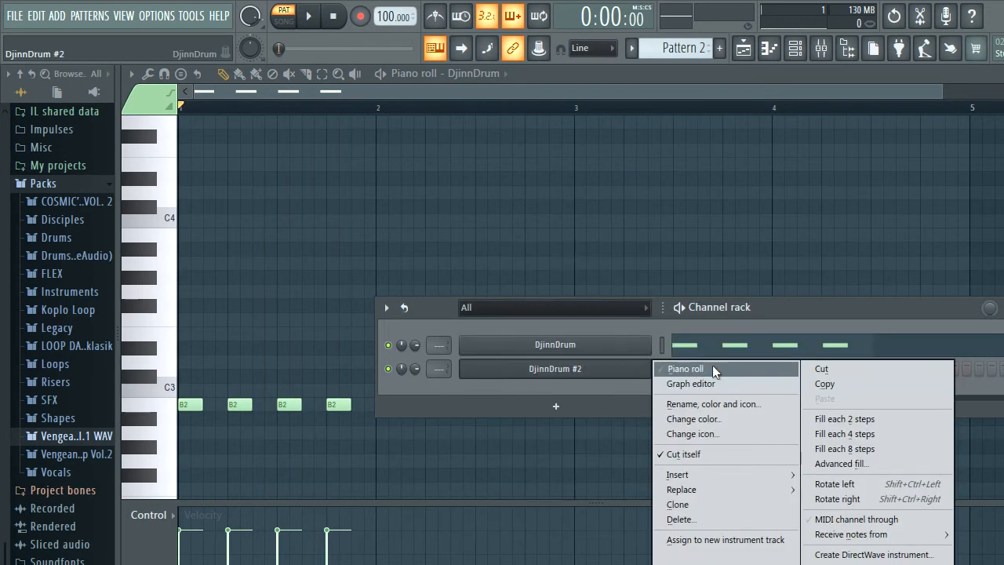
left_click(684, 368)
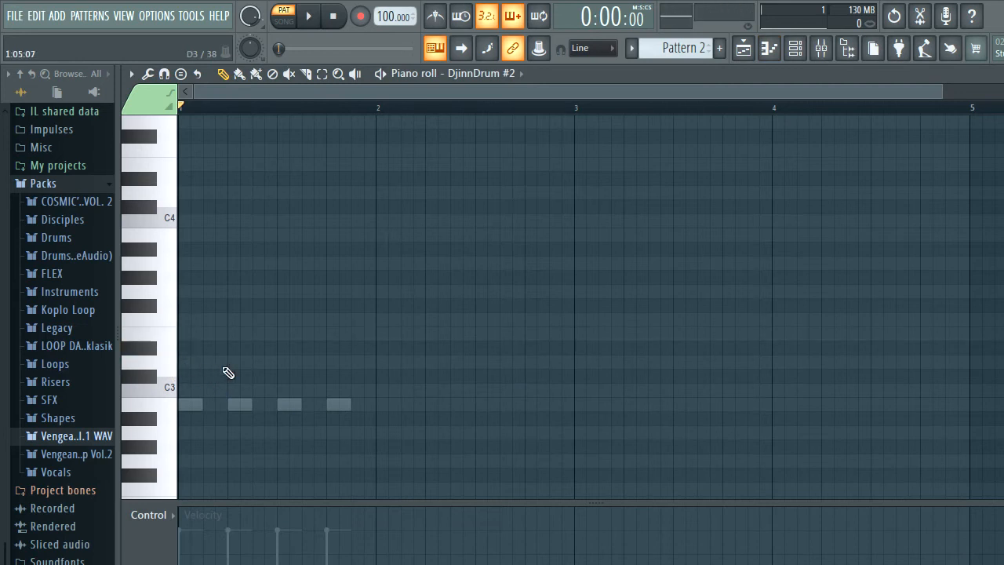
left_click(308, 15)
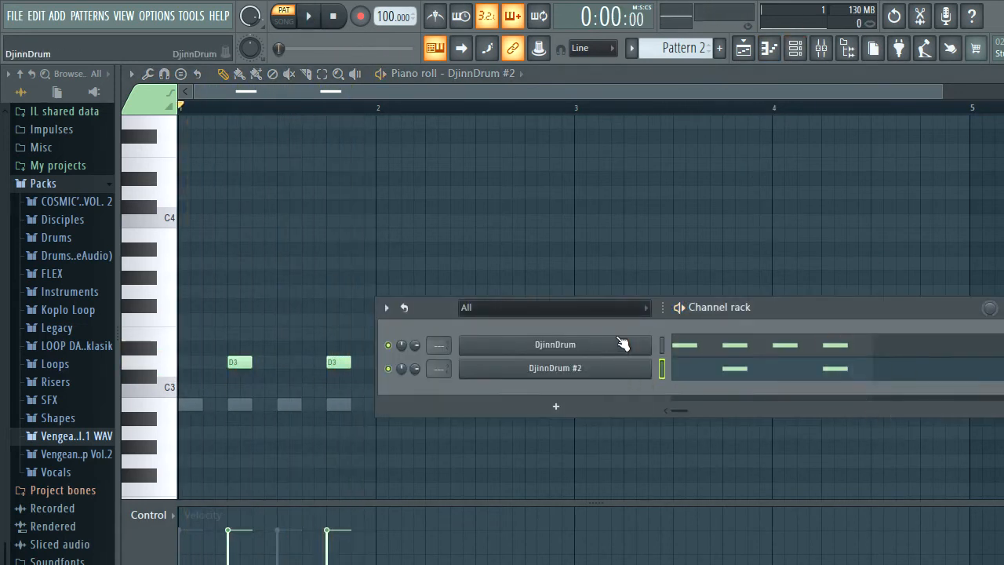
left_click(554, 344)
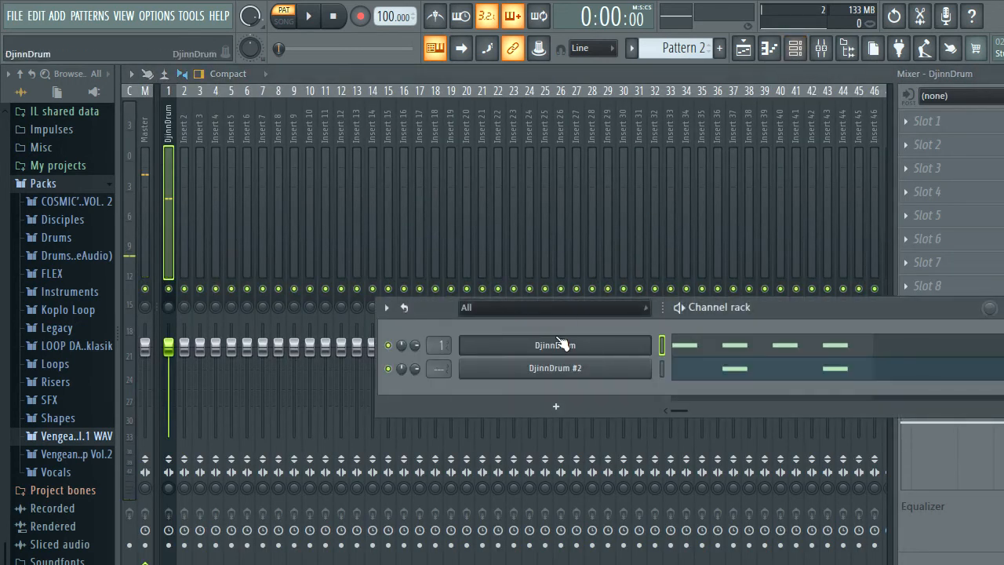
Route DjinnDrum #2 to mixer insert 2, play the pattern, and set insert 2 to about 97%.
double_click(554, 368)
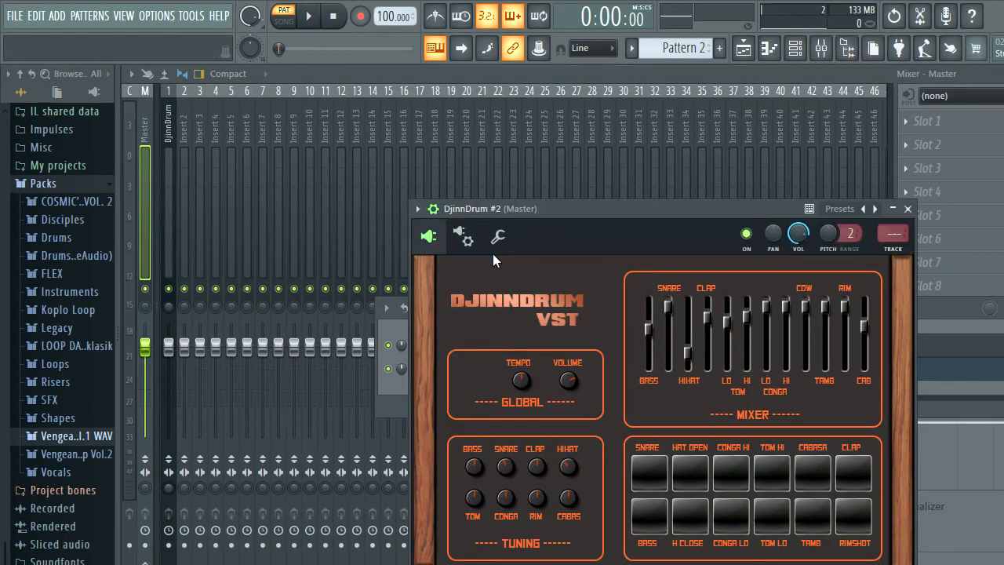
left_click(907, 208)
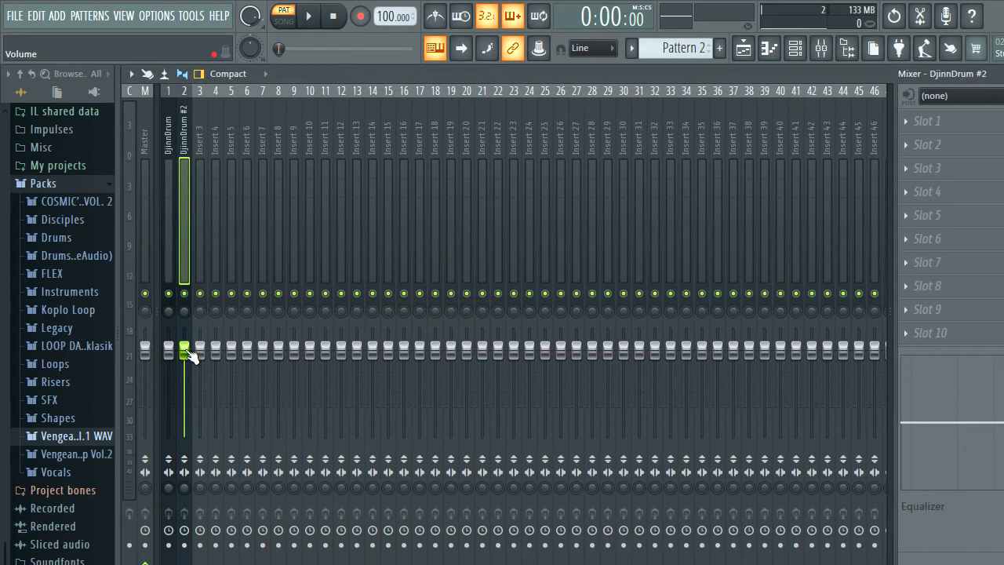
left_click(307, 16)
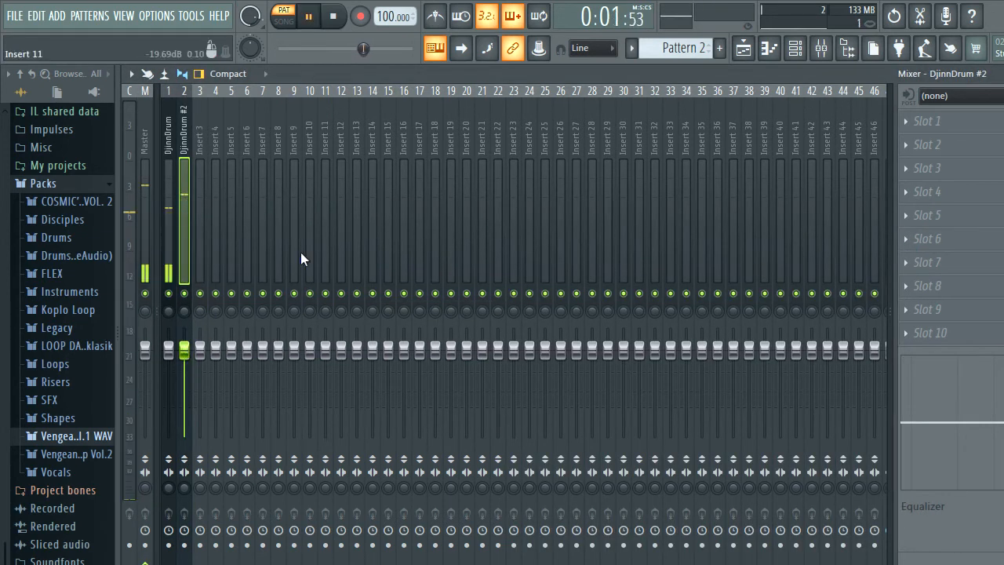
left_click(795, 48)
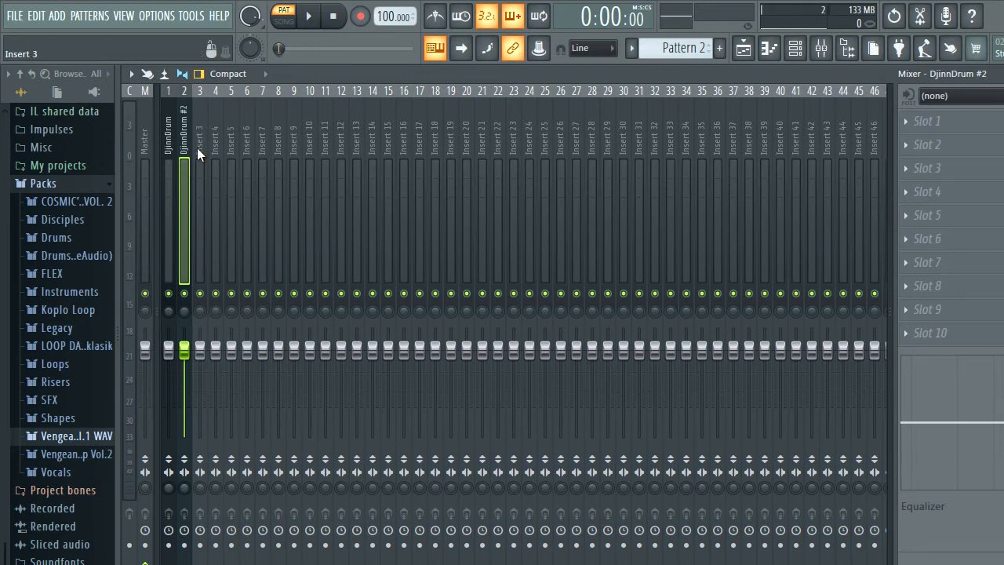
left_click(307, 16)
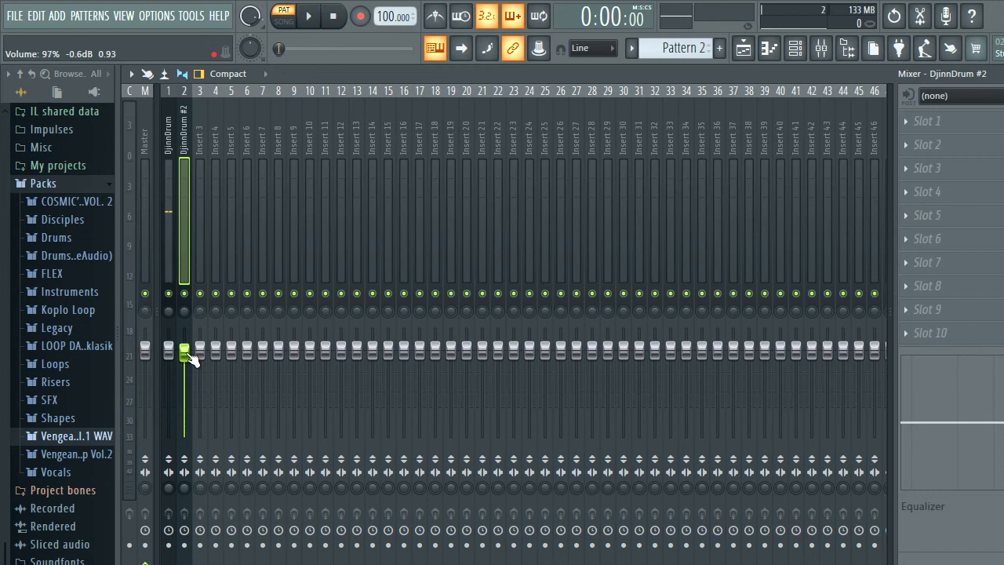
left_click(309, 15)
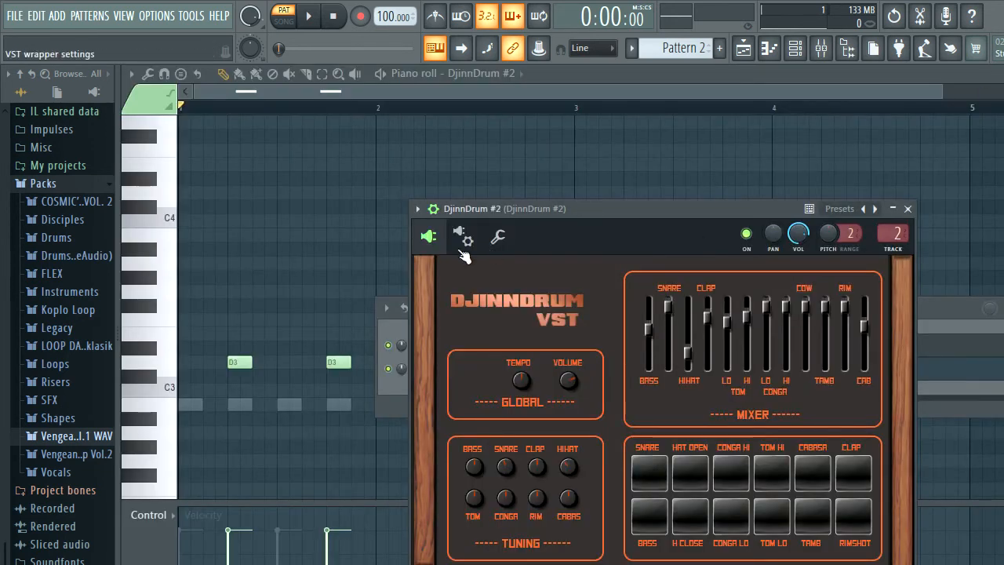
Close DjinnDrum #2's plugin, toggle a channel mute, and edit the D3 notes' velocities.
left_click(908, 208)
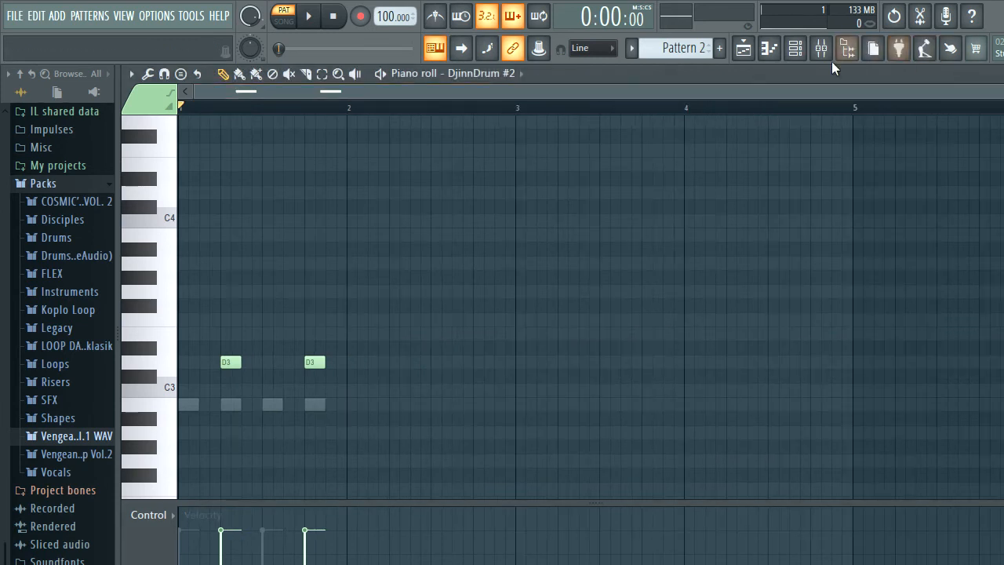
left_click(794, 48)
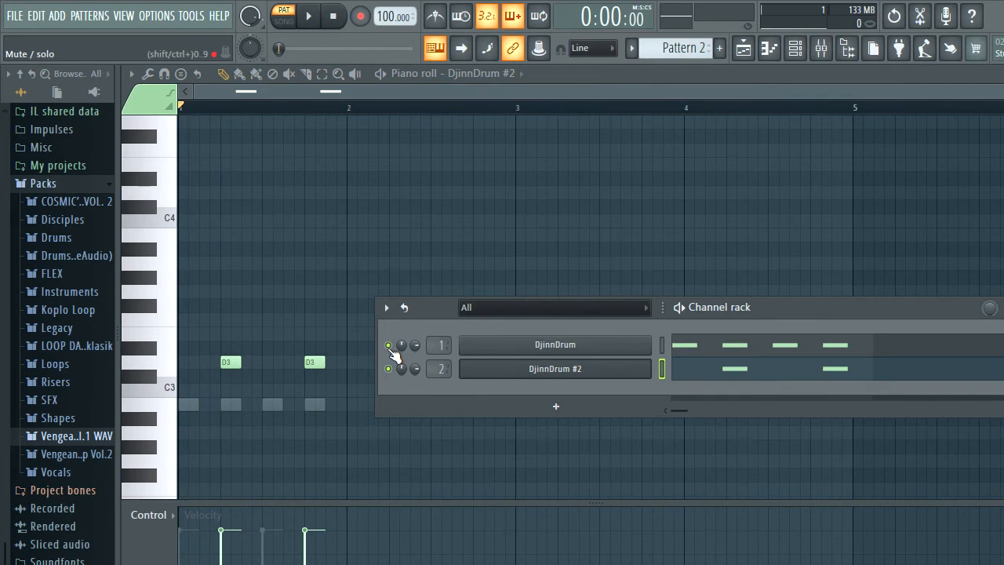
left_click(308, 16)
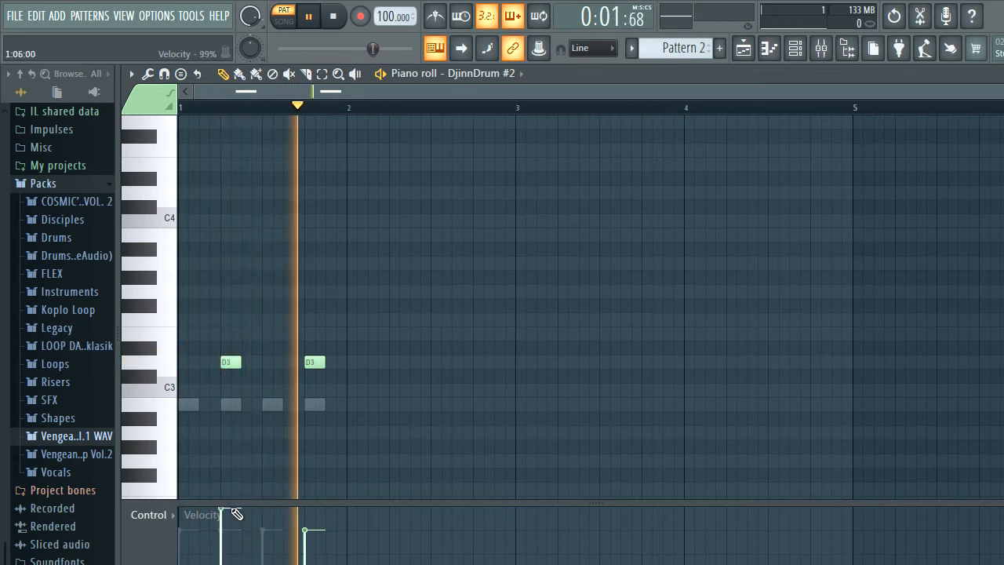
left_click(332, 16)
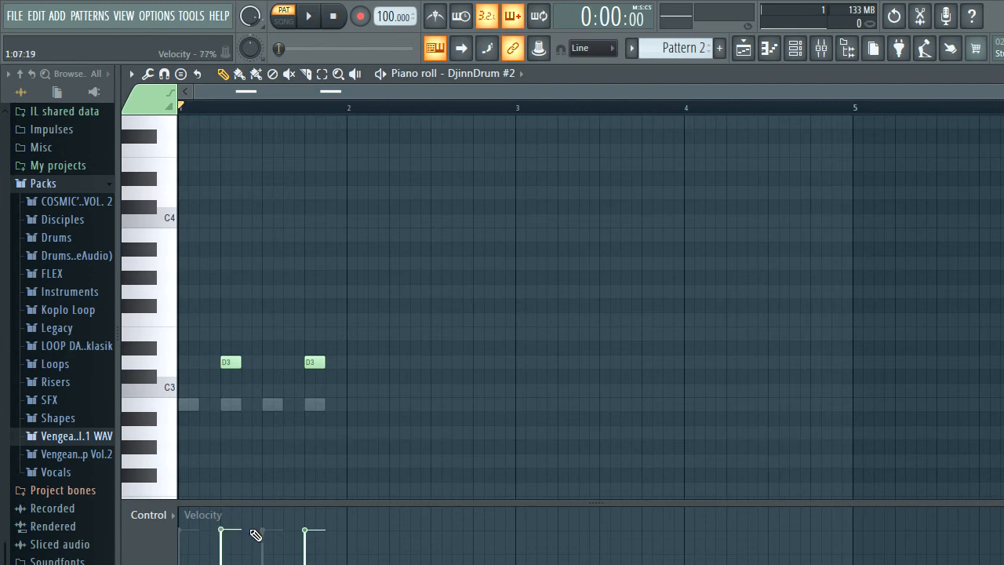
mouse_move(368, 339)
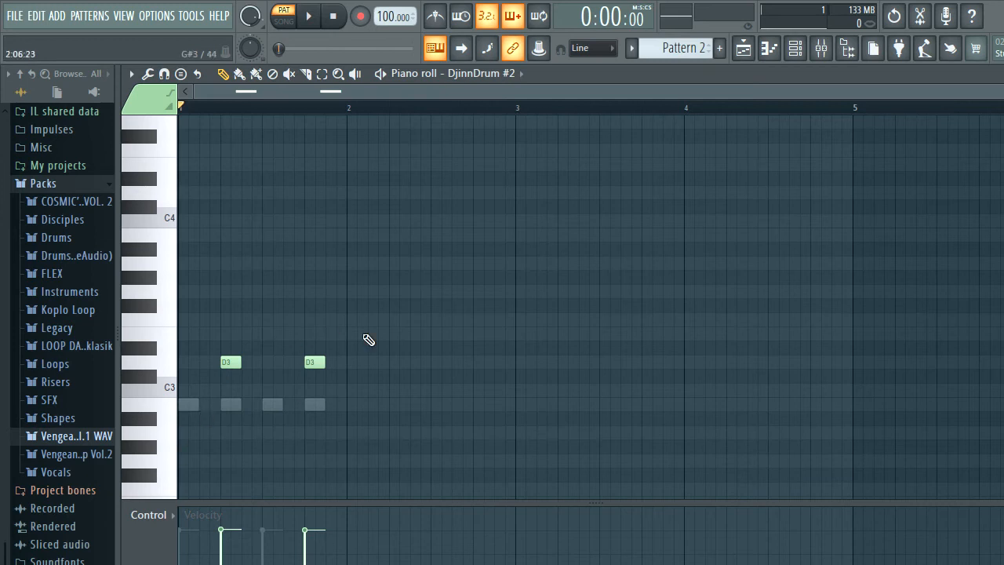
mouse_move(157, 498)
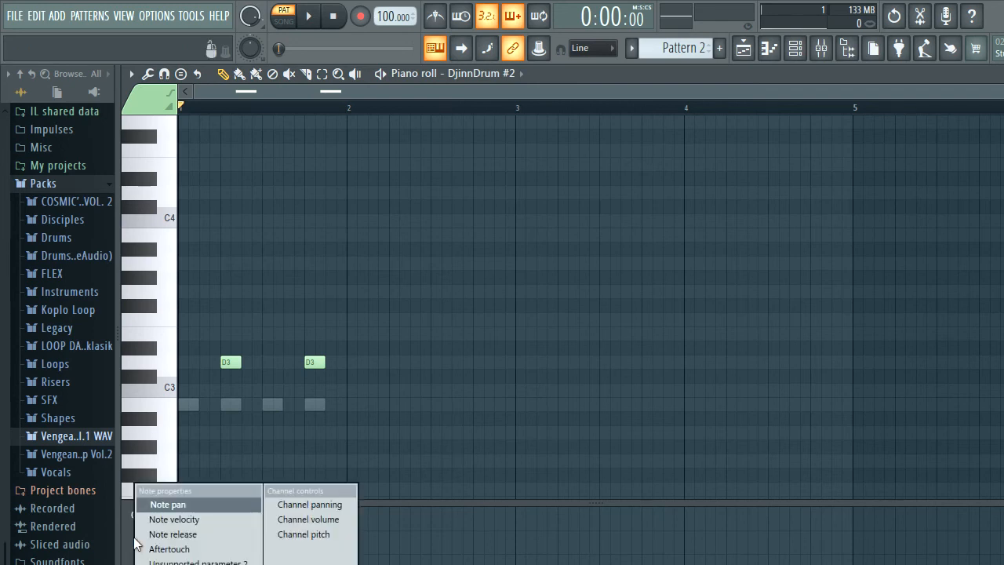
Switch the control lane to note pan and pan the first D3 snare right.
left_click(167, 504)
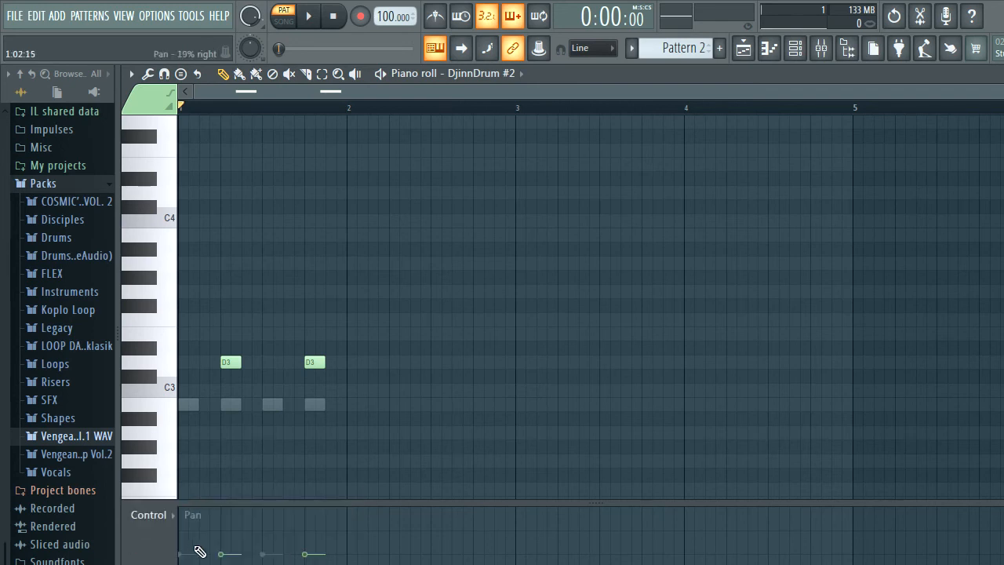
left_click(307, 16)
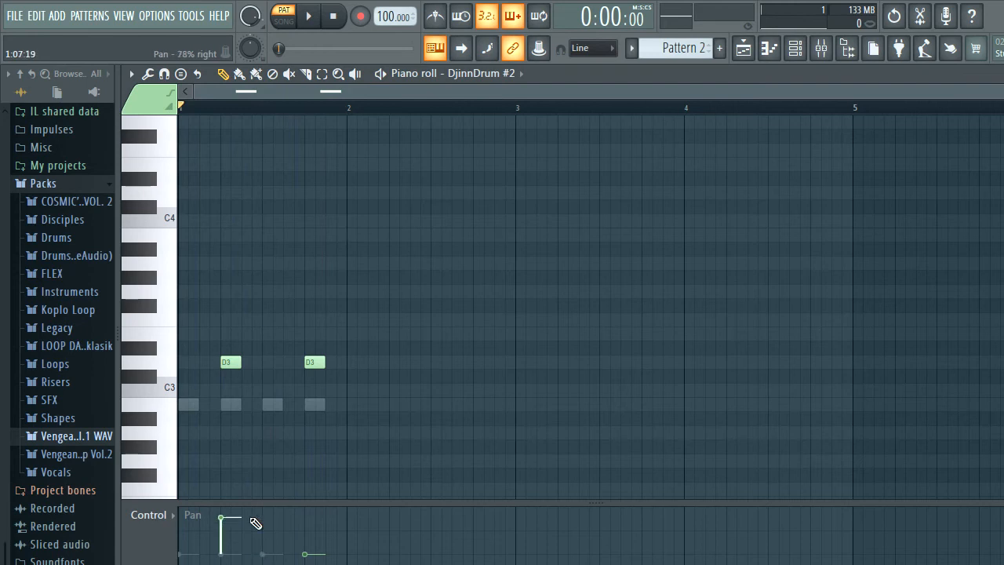
left_click(307, 16)
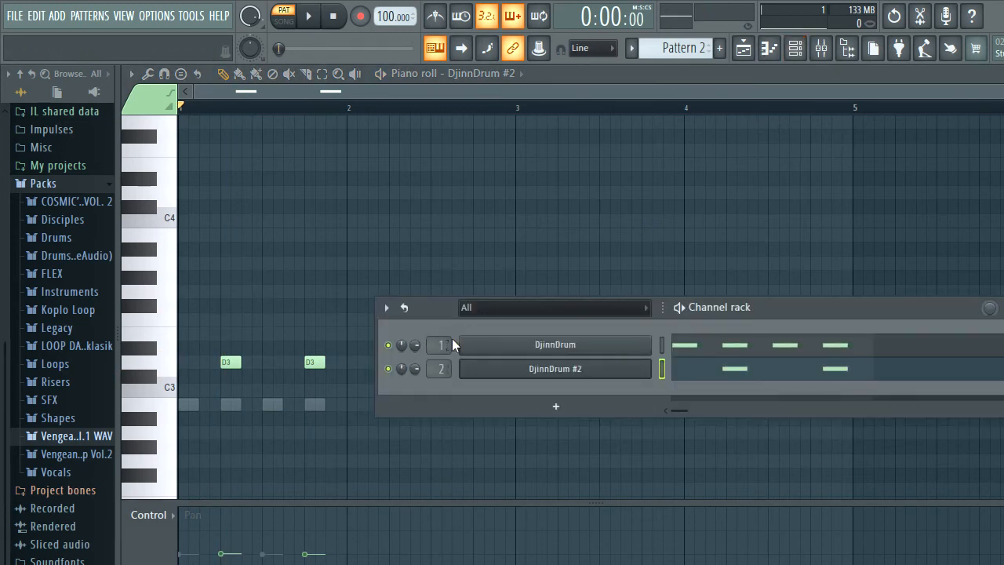
mouse_move(650, 395)
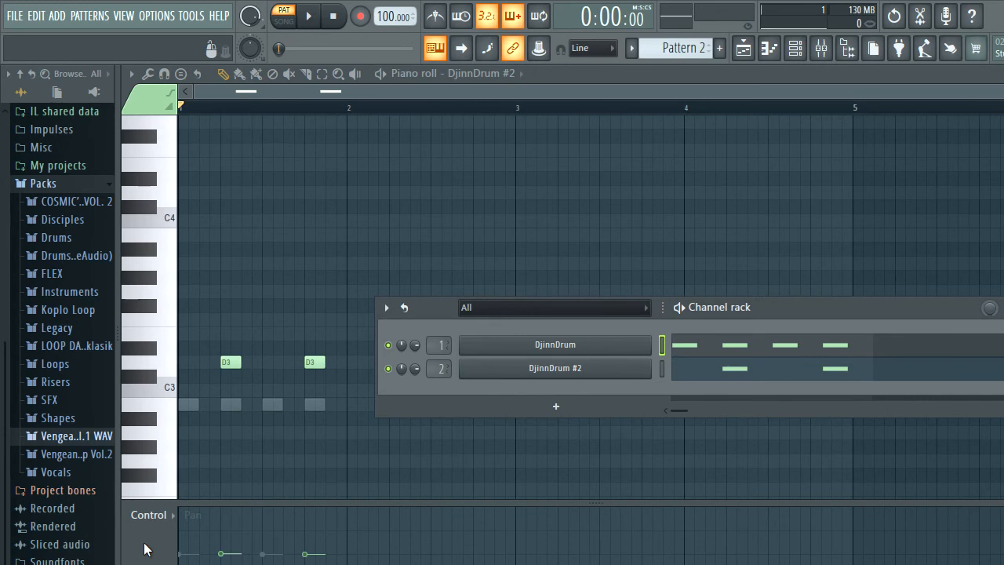
Return the control lane to note velocity and open the new DjinnDrum #3 piano roll.
right_click(149, 514)
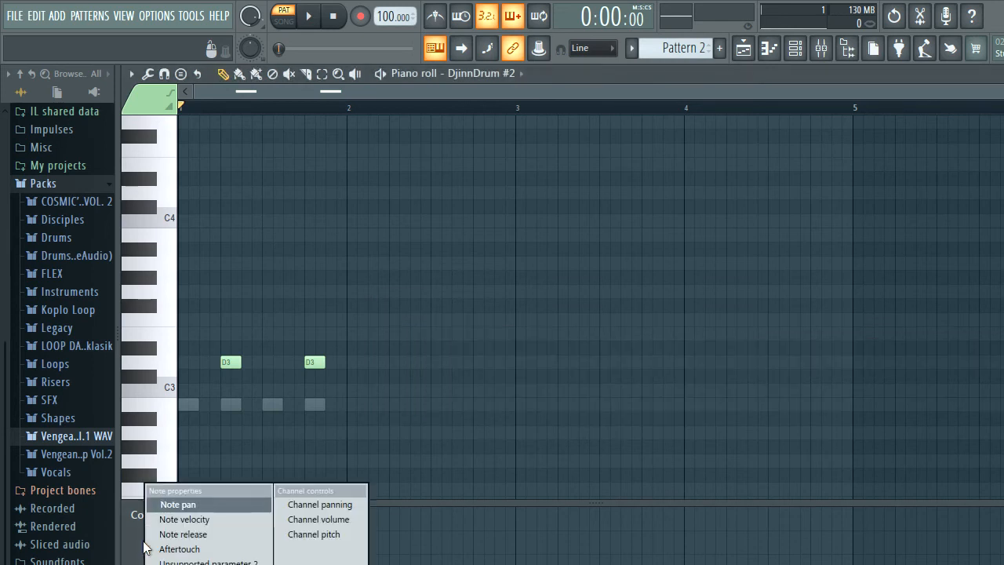
mouse_move(186, 518)
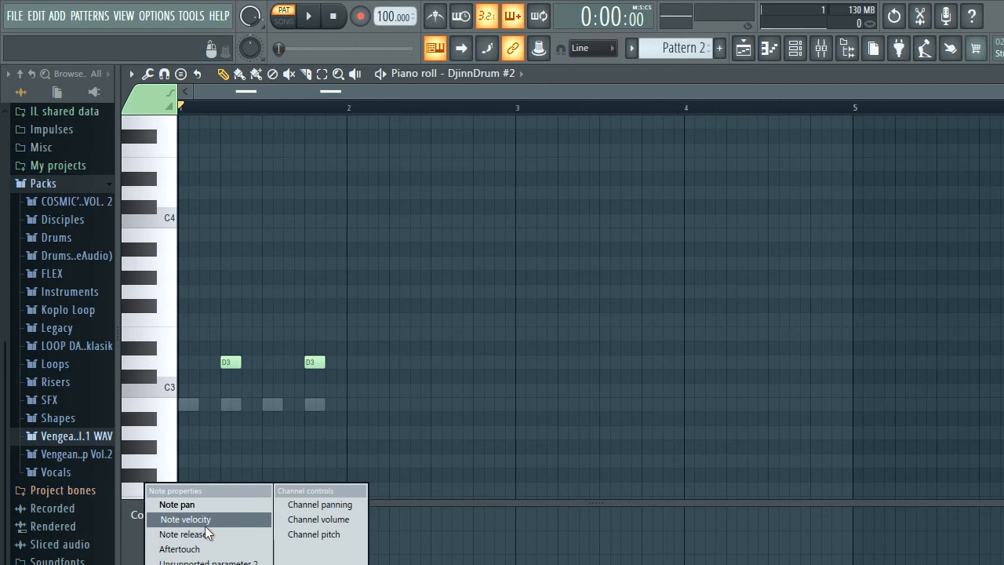
left_click(185, 518)
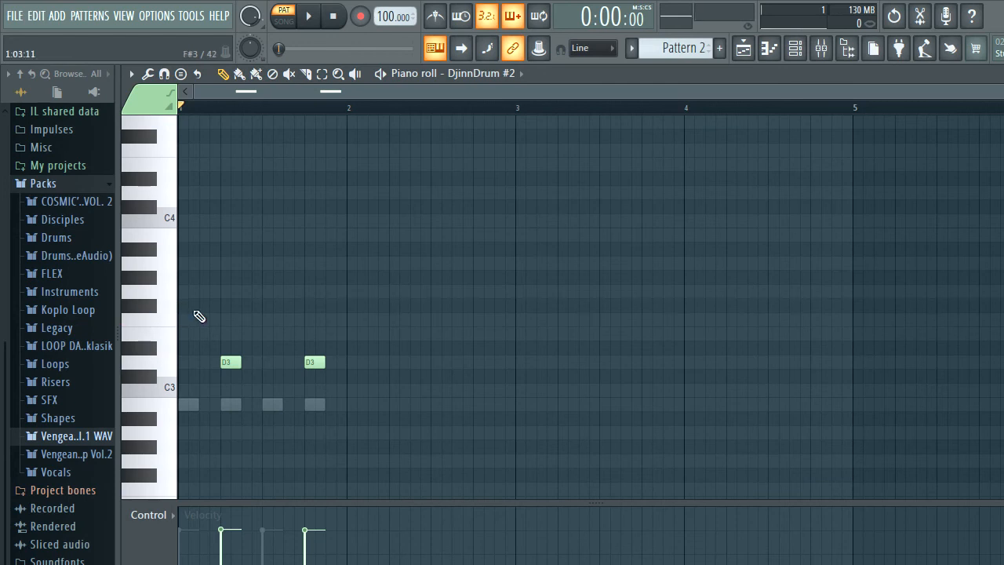
left_click(555, 406)
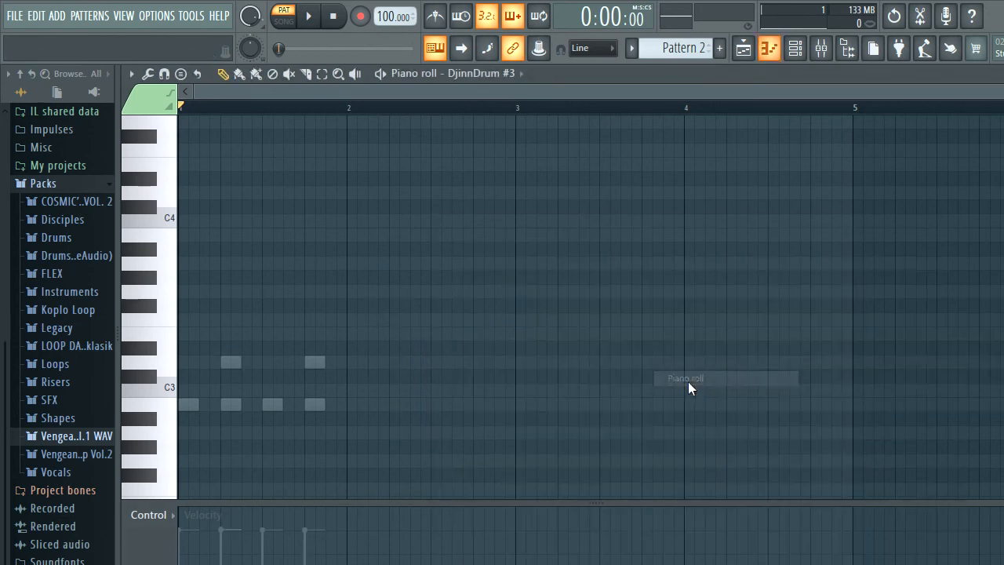
Draw F#3, F and A#3 hi-hat notes for DjinnDrum #3 and start playback.
left_click(307, 16)
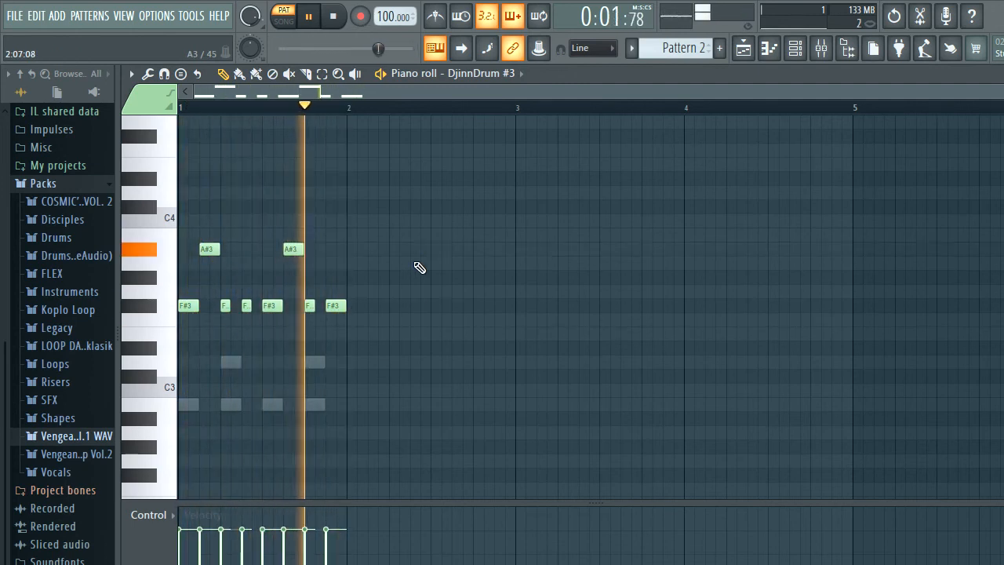
left_click(333, 16)
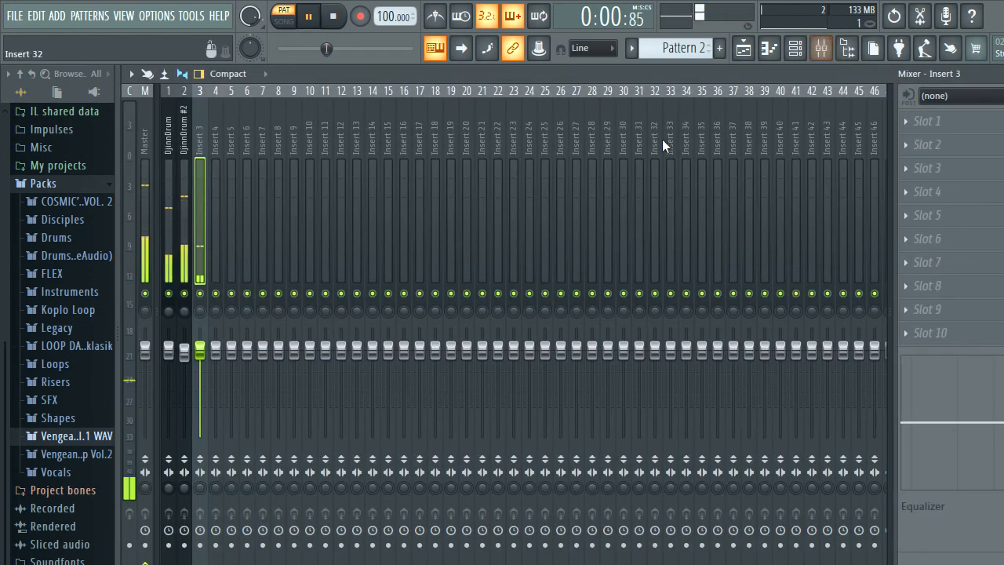
Clone the DjinnDrum #3 channel in the Channel Rack to create DjinnDrum #4.
left_click(795, 48)
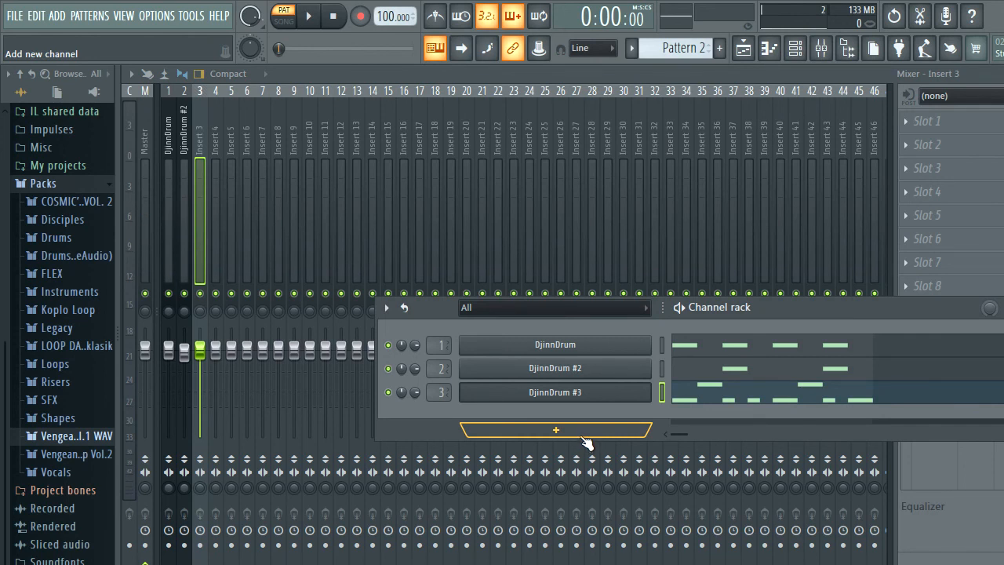
left_click(555, 392)
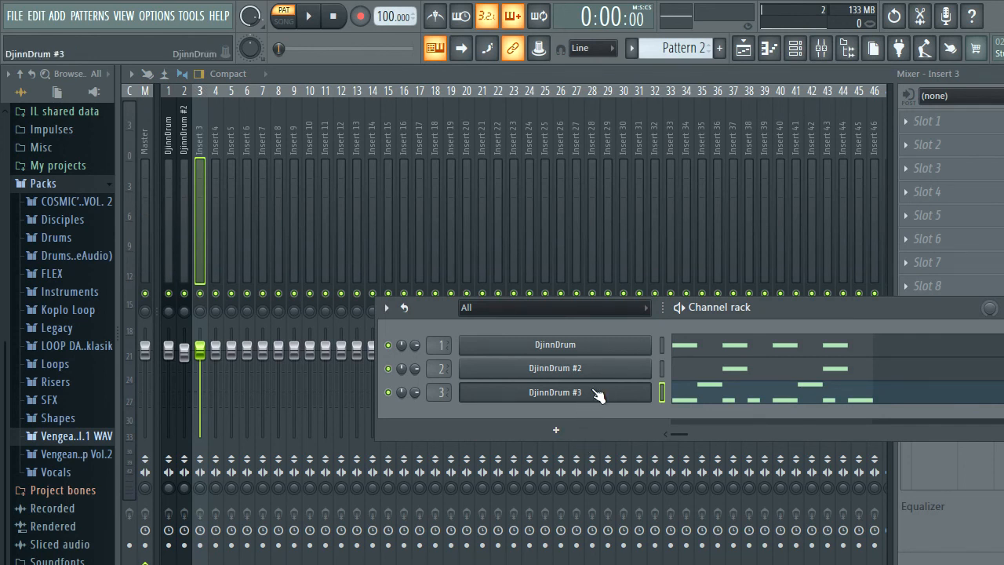
mouse_move(599, 405)
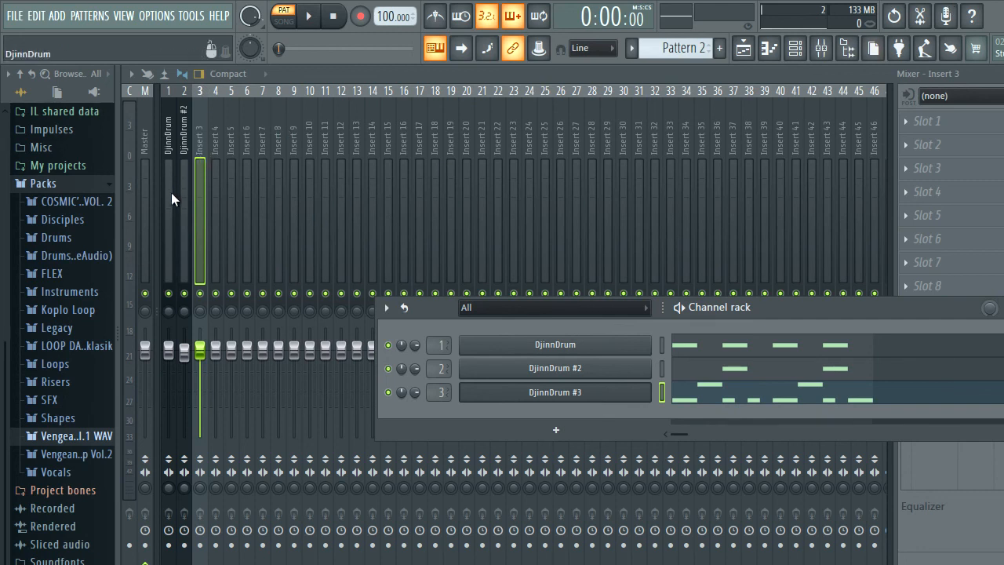
mouse_move(612, 417)
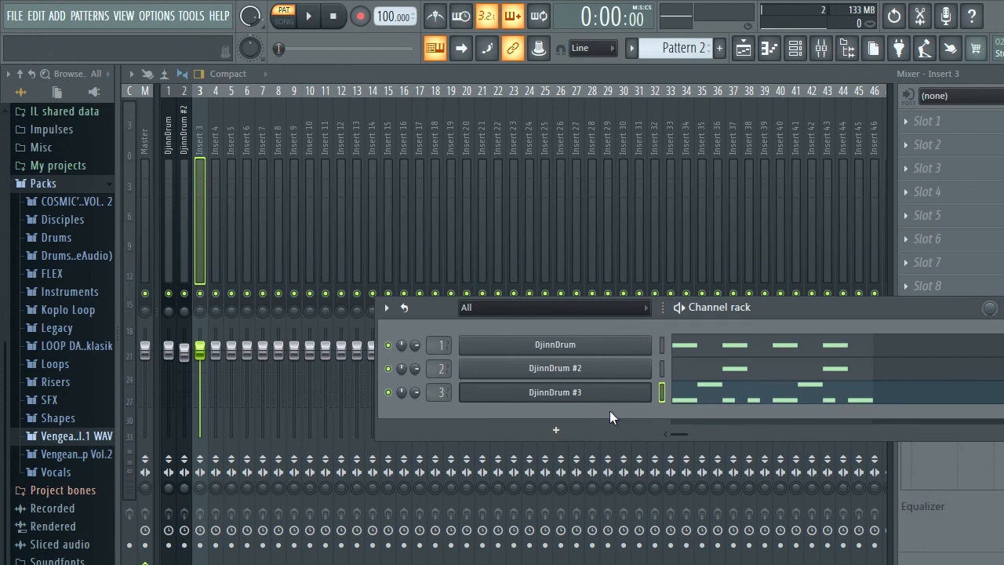
right_click(555, 392)
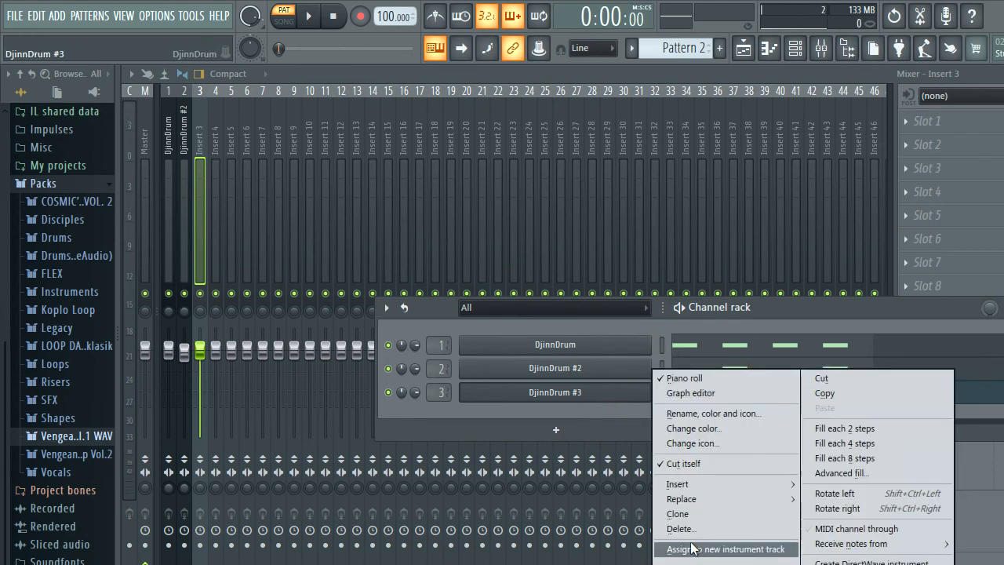
left_click(724, 548)
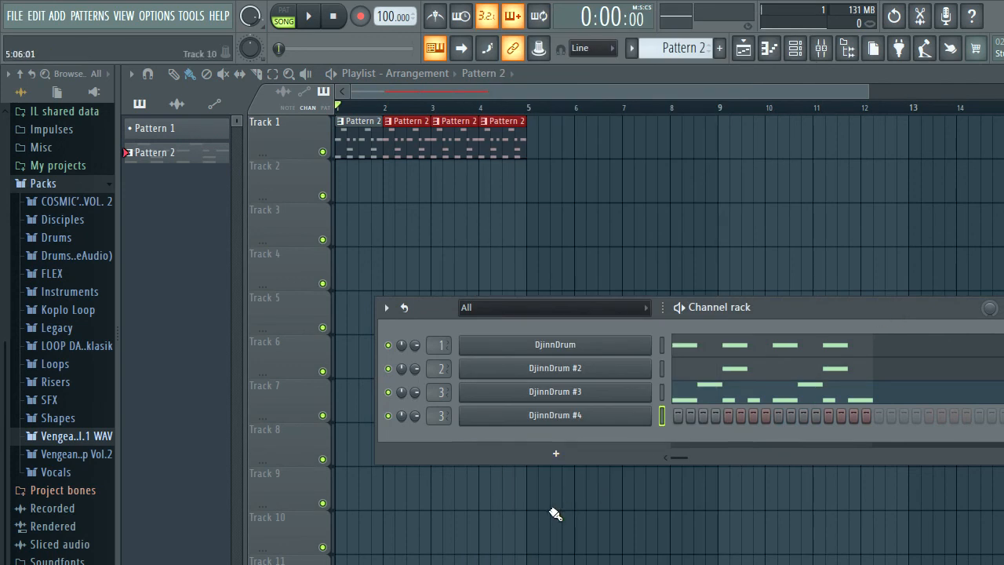
Add an MT-PowerDrumKit channel, then try deleting a channel, which crashes FL Studio.
left_click(555, 453)
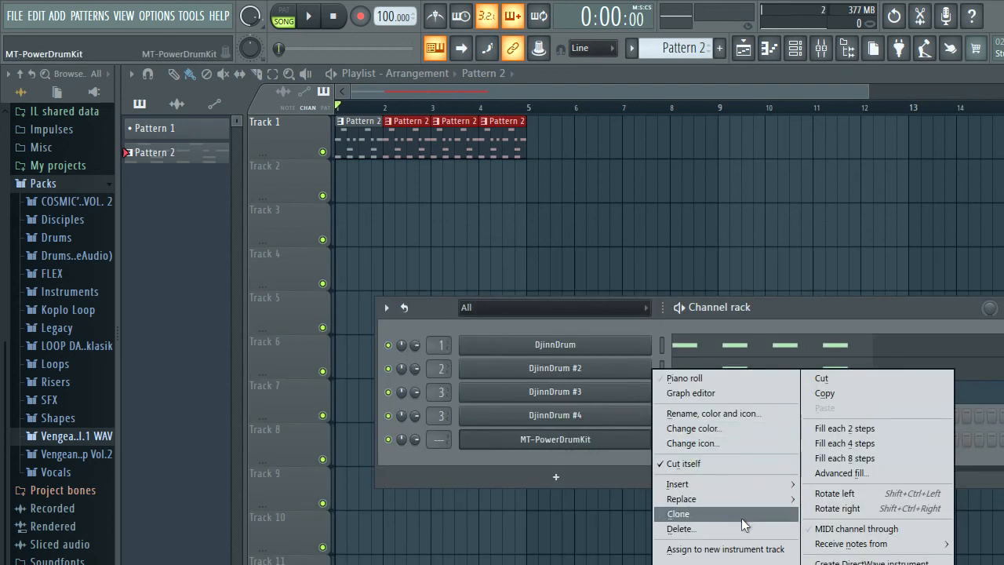
left_click(680, 528)
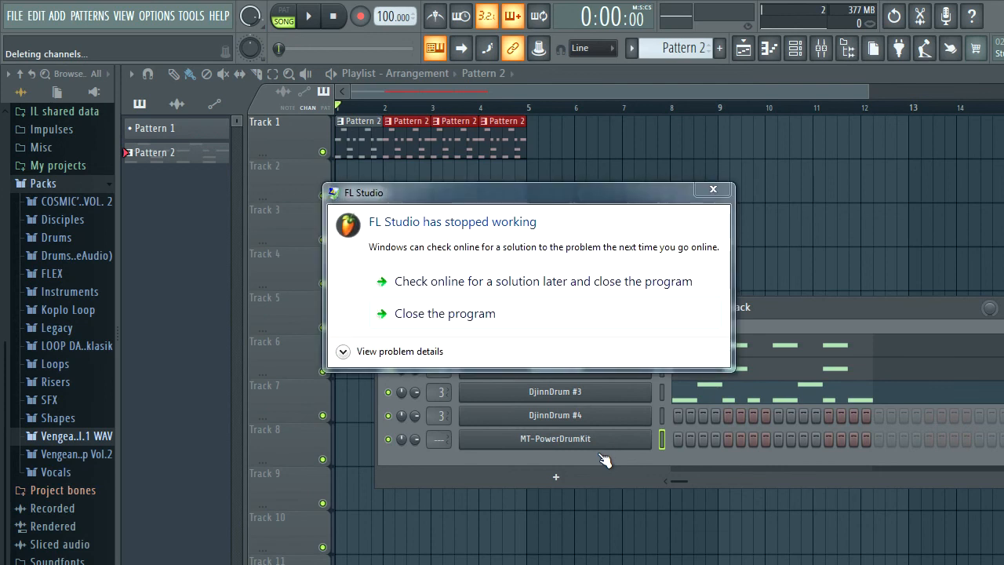
mouse_move(500, 309)
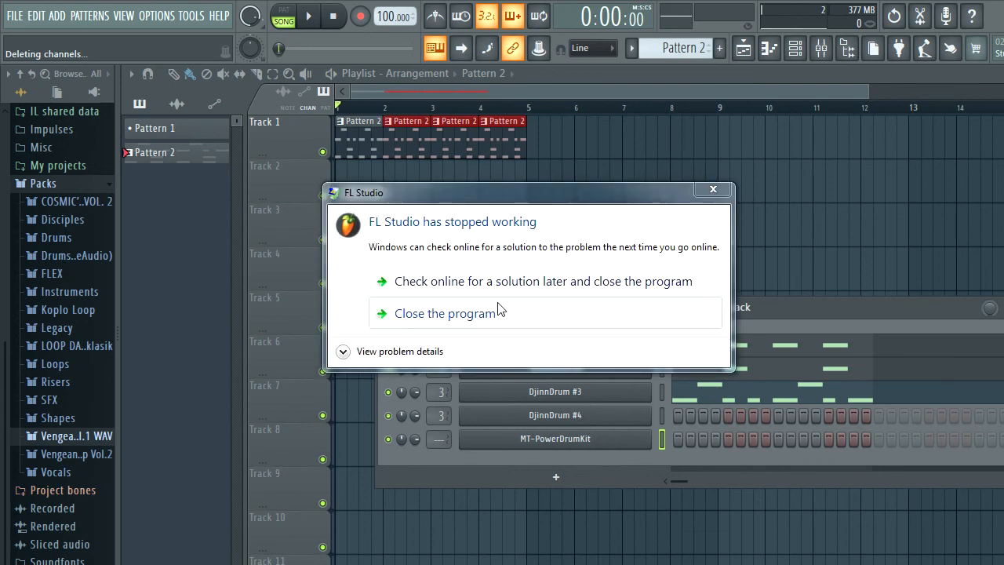